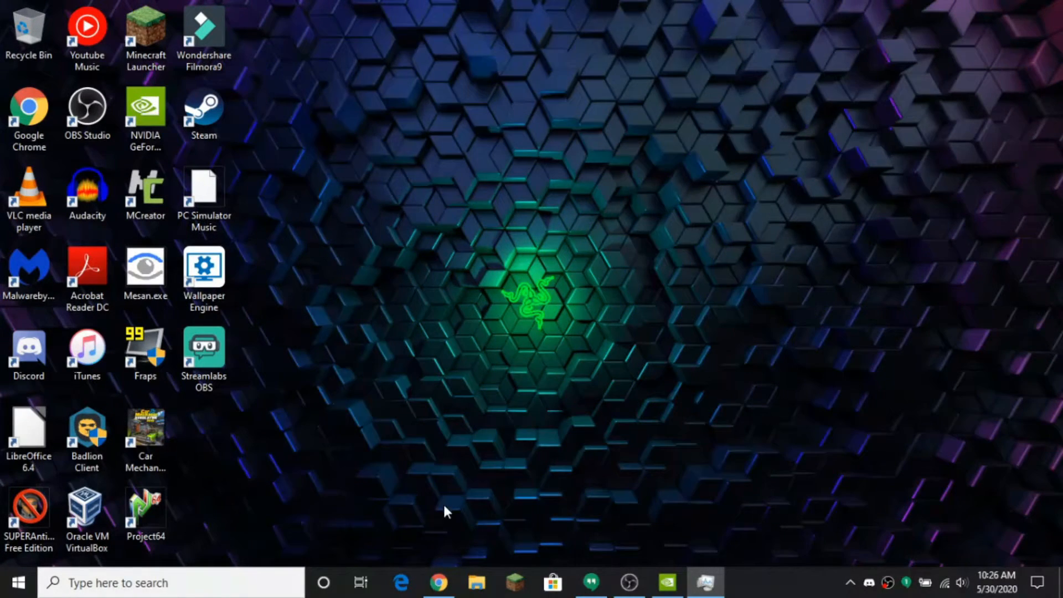
Close the regular Chrome window and start a new incognito window for MediaFire
left_click(439, 583)
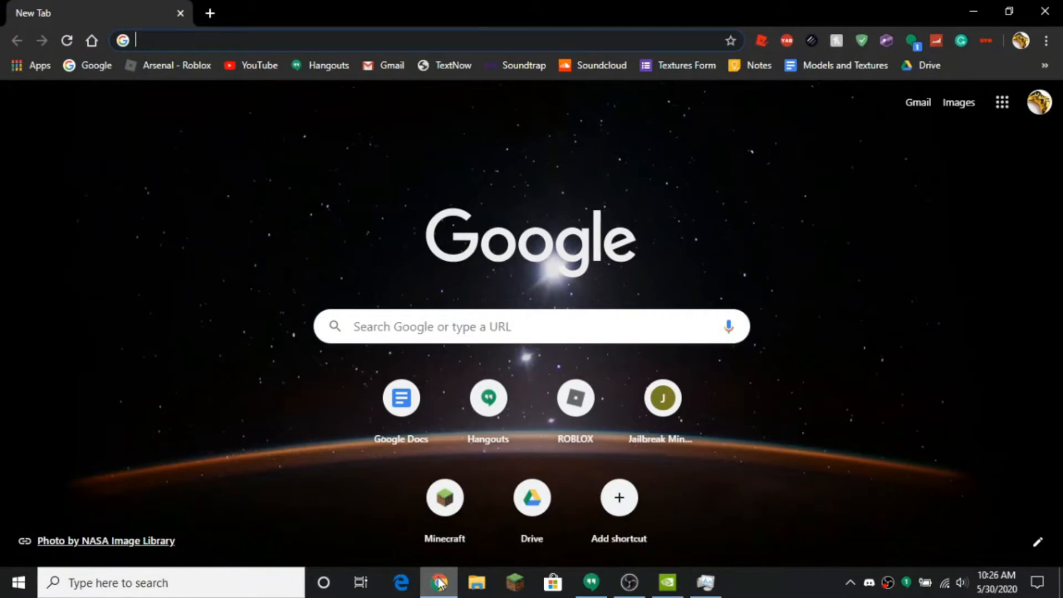
left_click(425, 41)
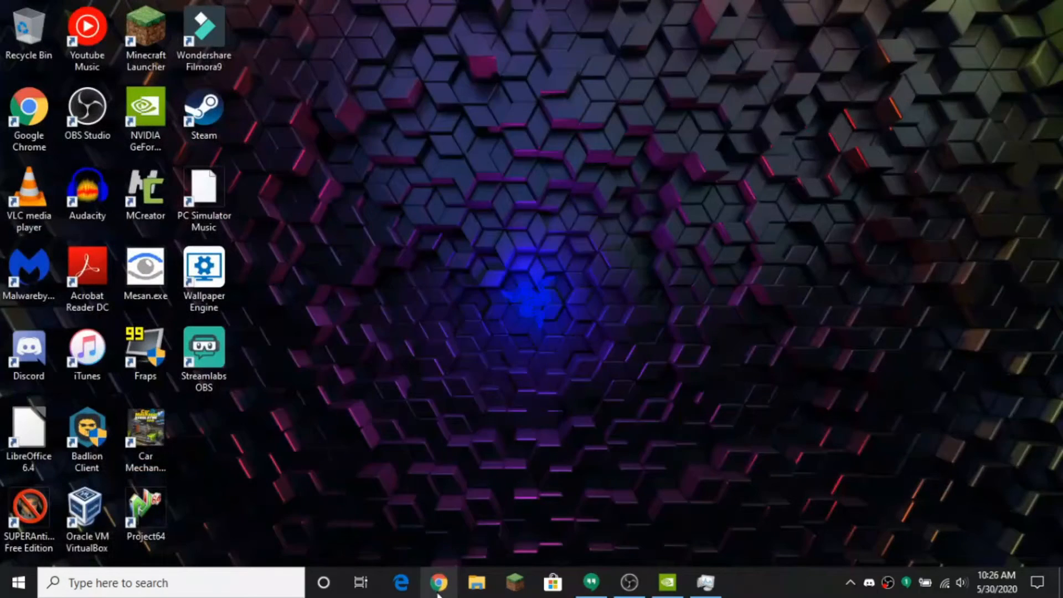
right_click(439, 583)
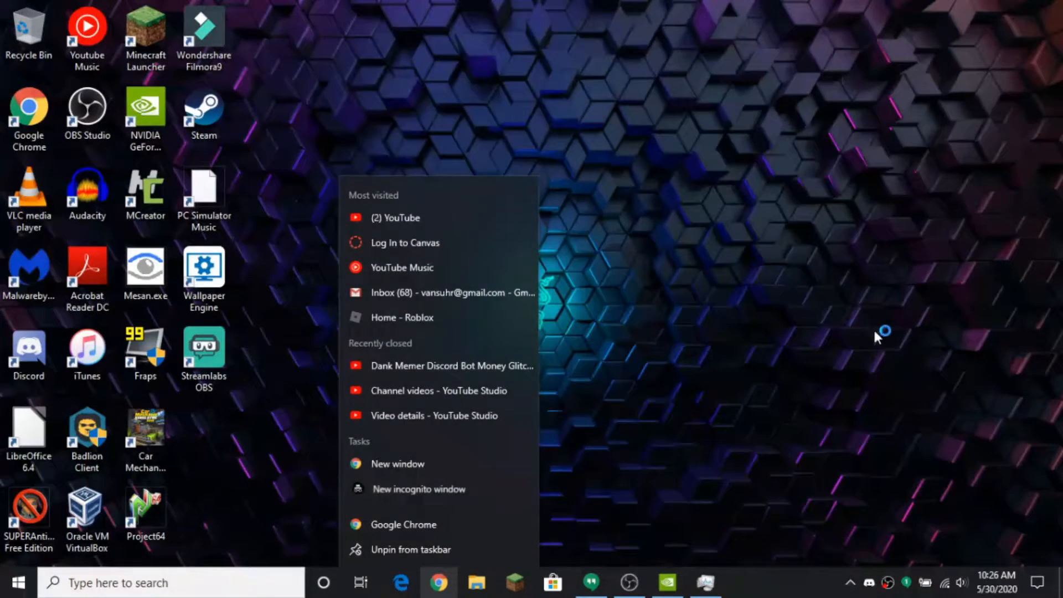
left_click(419, 489)
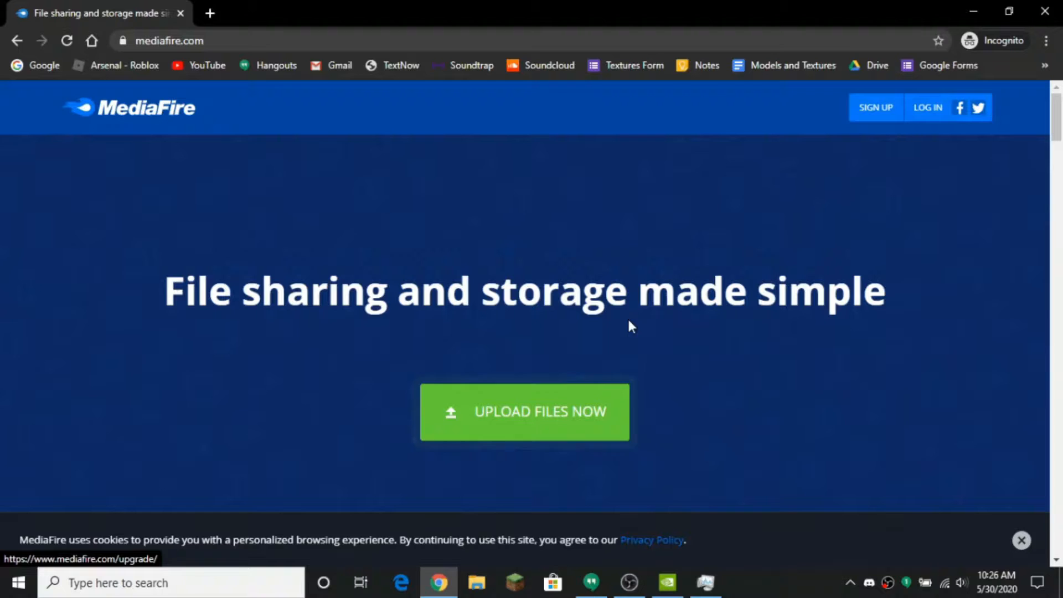
Use Upload Files Now to reach the trial account's empty My Files area
left_click(524, 412)
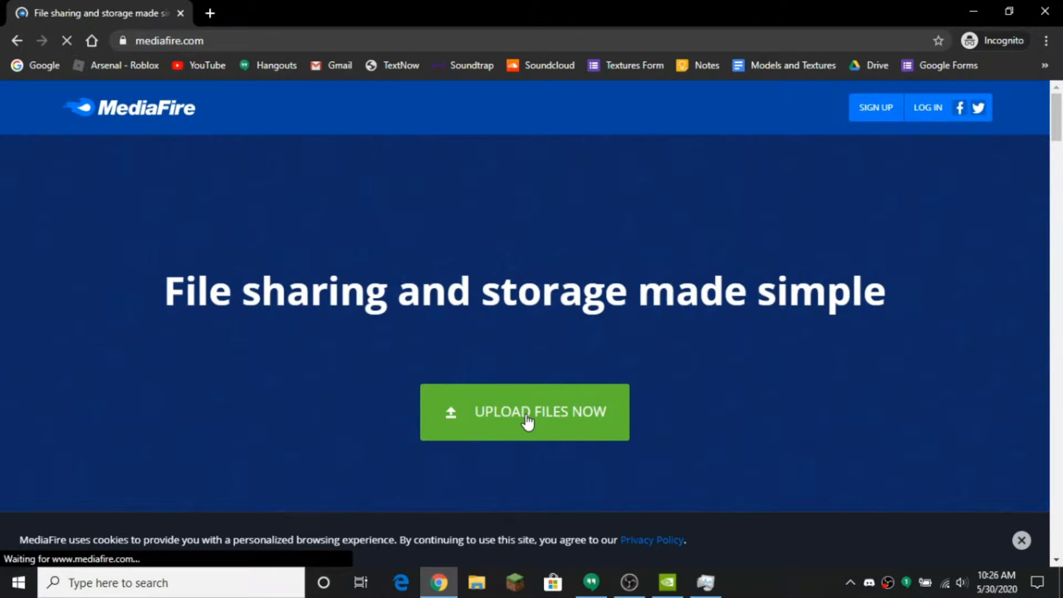
left_click(524, 412)
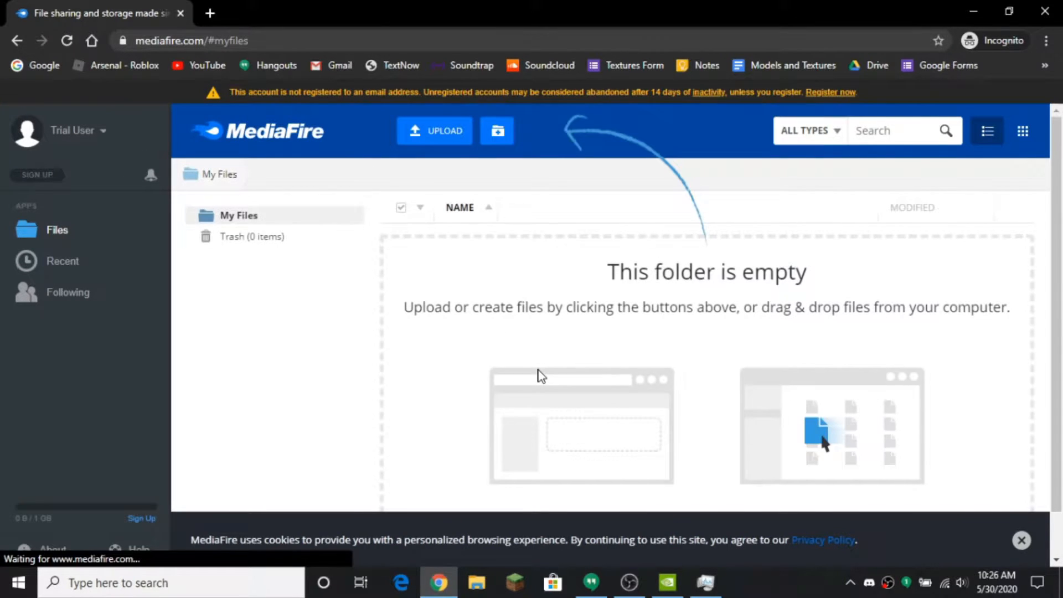
left_click(434, 131)
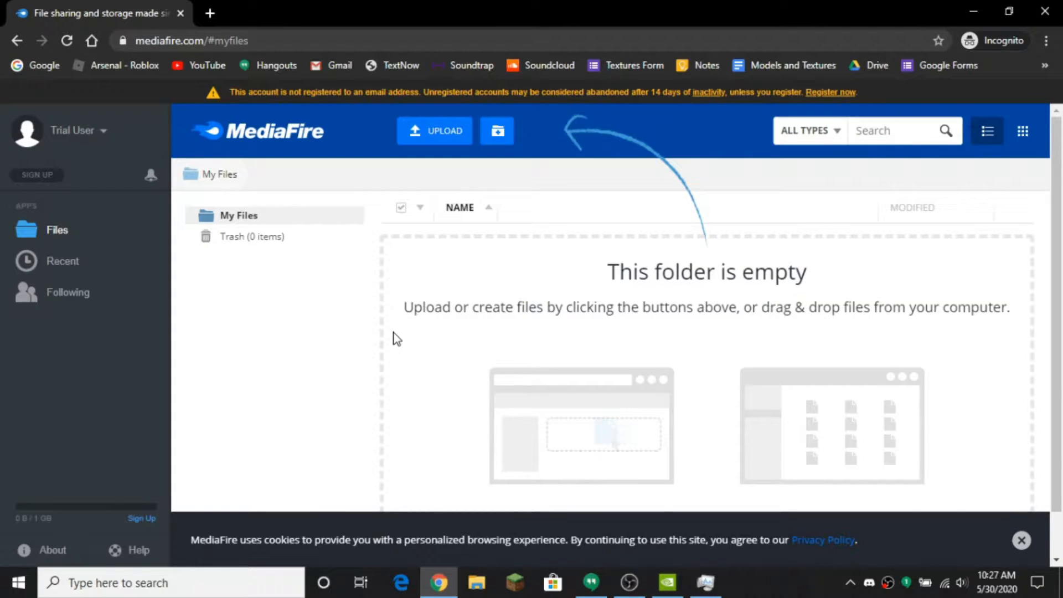
scroll("down", 3)
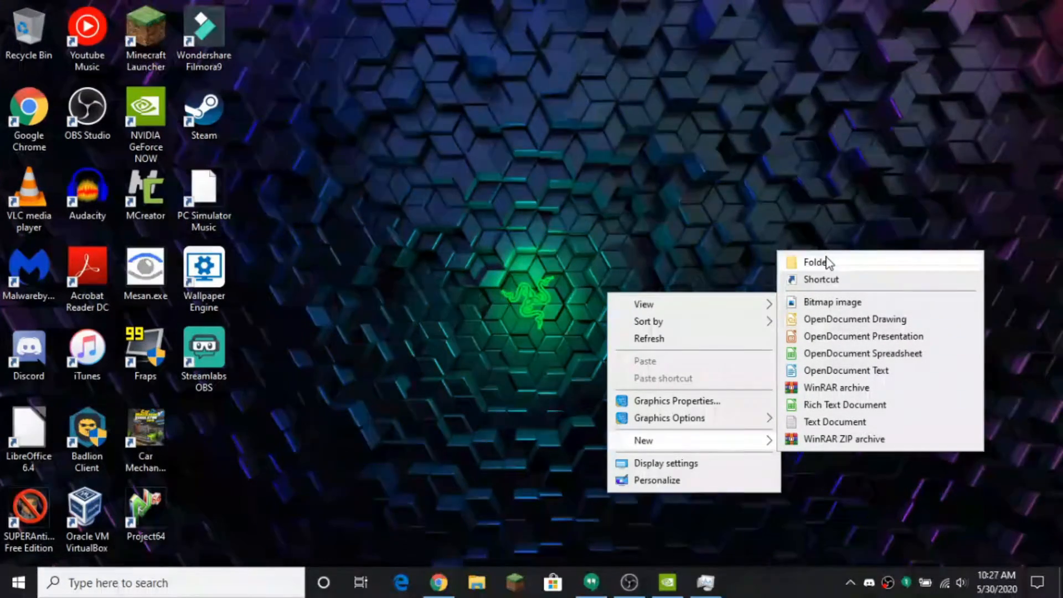
left_click(810, 262)
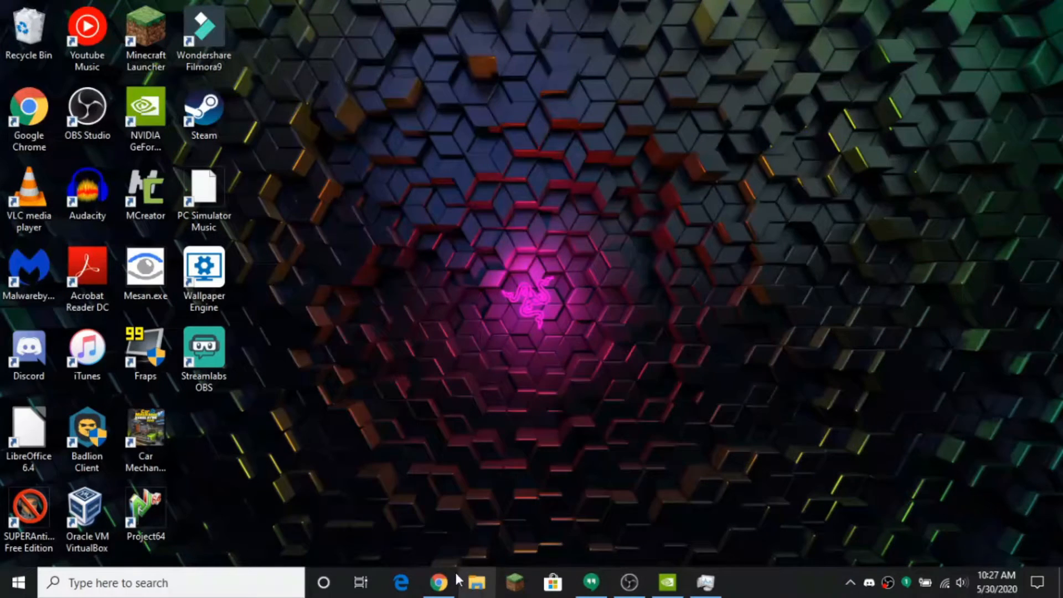
left_click(439, 582)
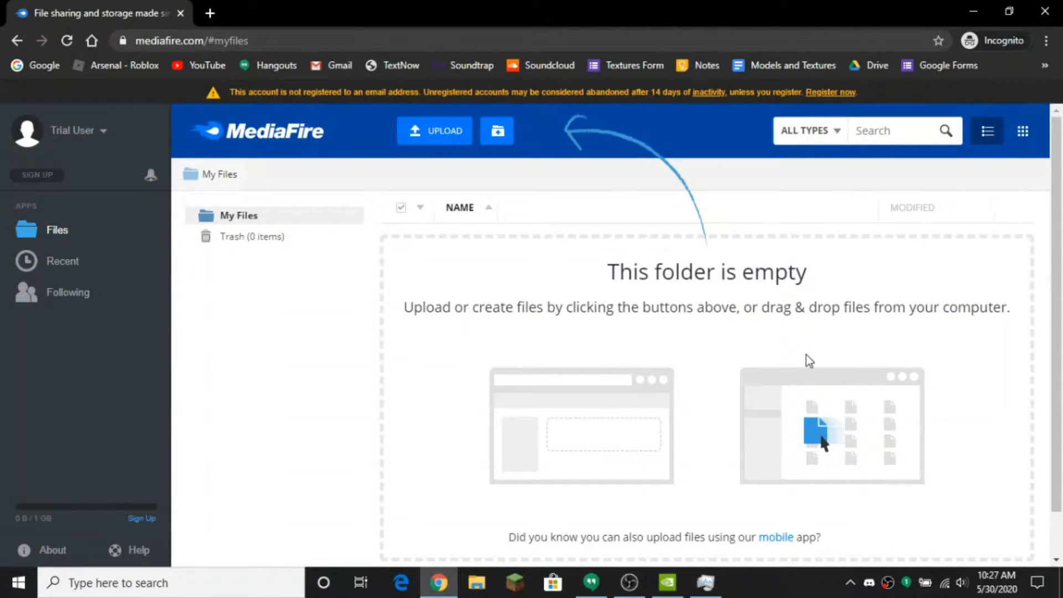
mouse_move(497, 131)
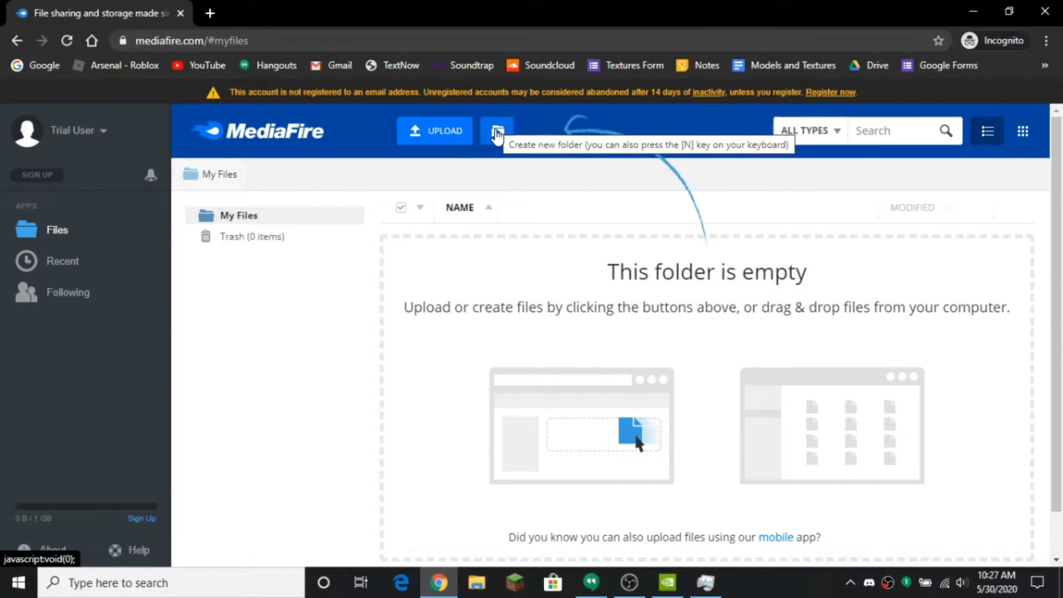
Create the sub folder 'PC Building Simulator Music for me' in My Files
left_click(498, 131)
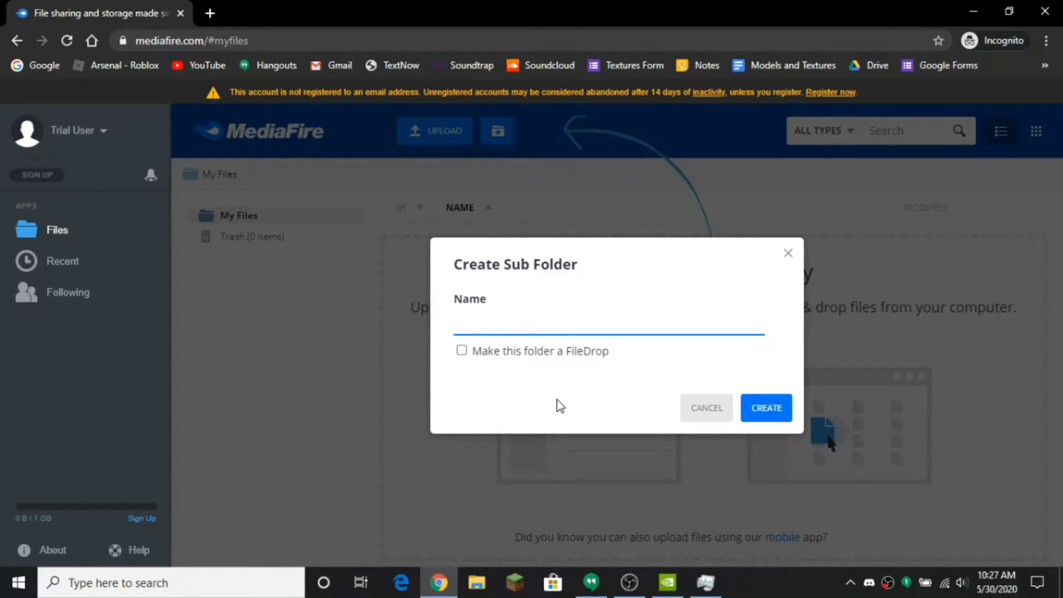
type("PC BUild")
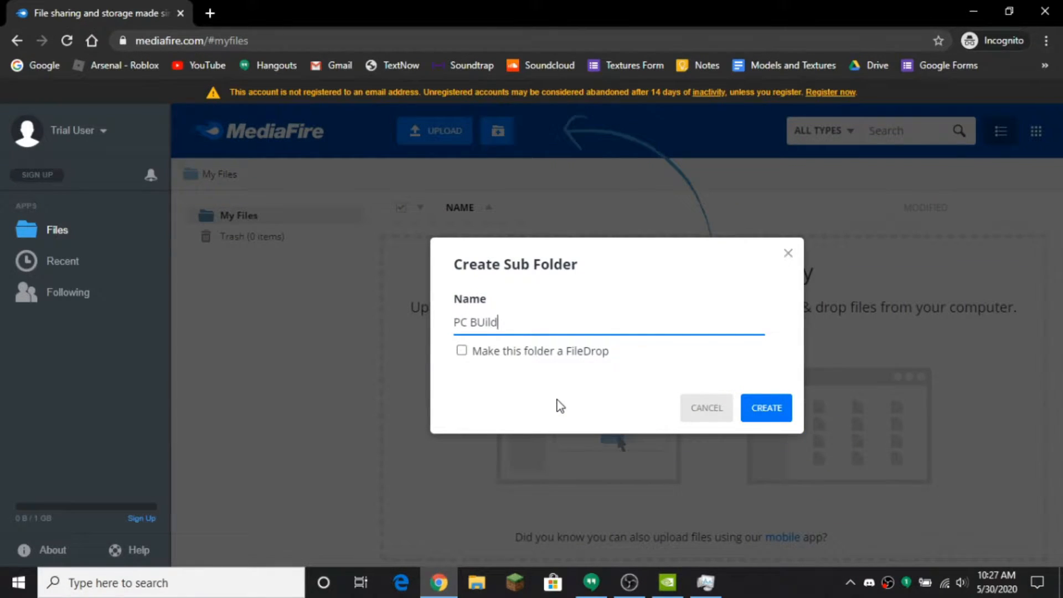
key("Backspace")
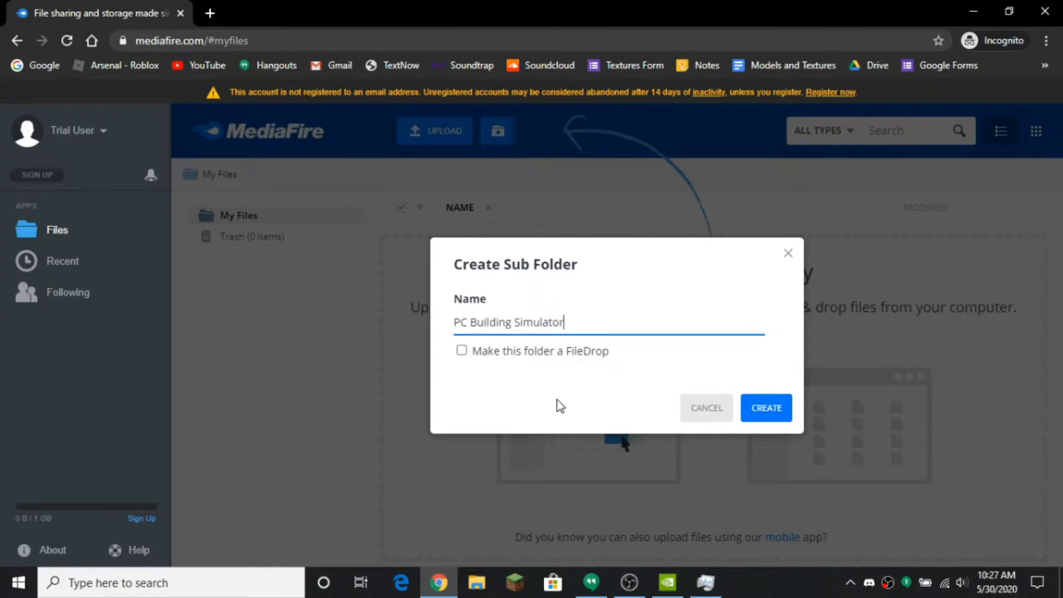
type("Music for")
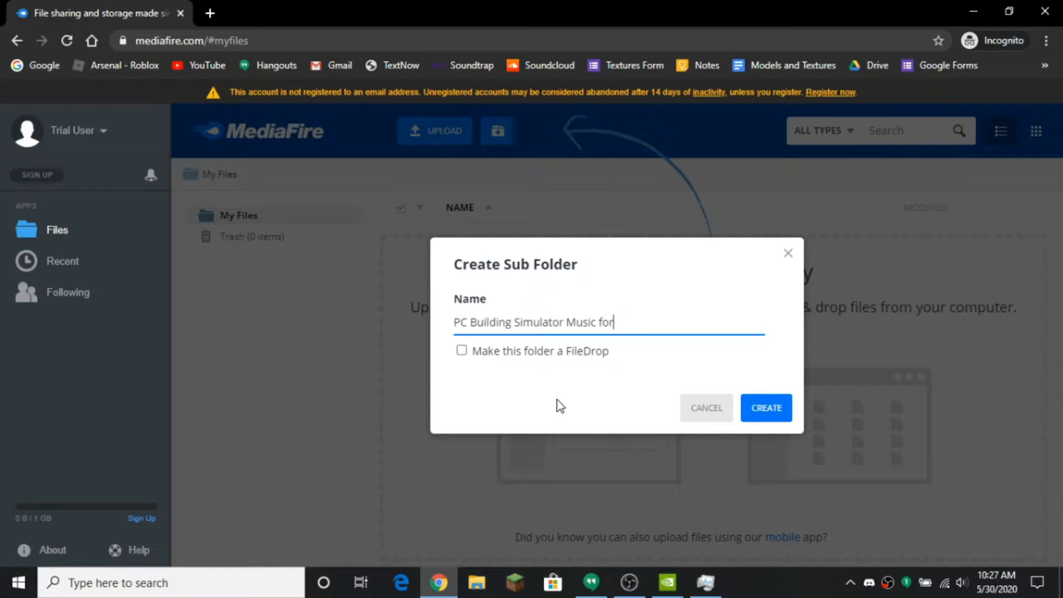
left_click(765, 408)
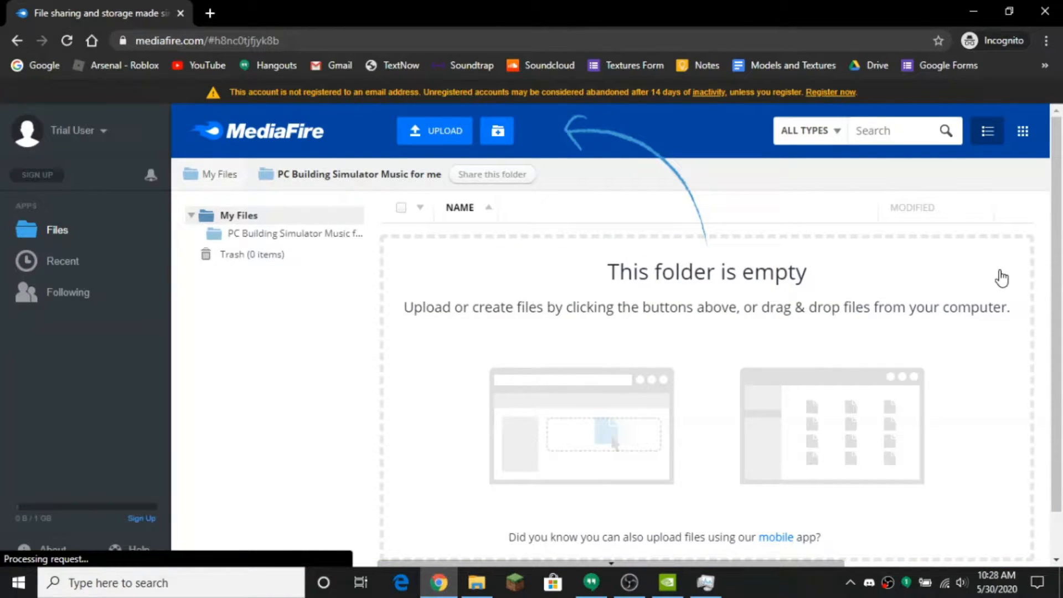
Upload the Halcyon and Levitate mp3s to the folder and copy its share link
left_click(434, 131)
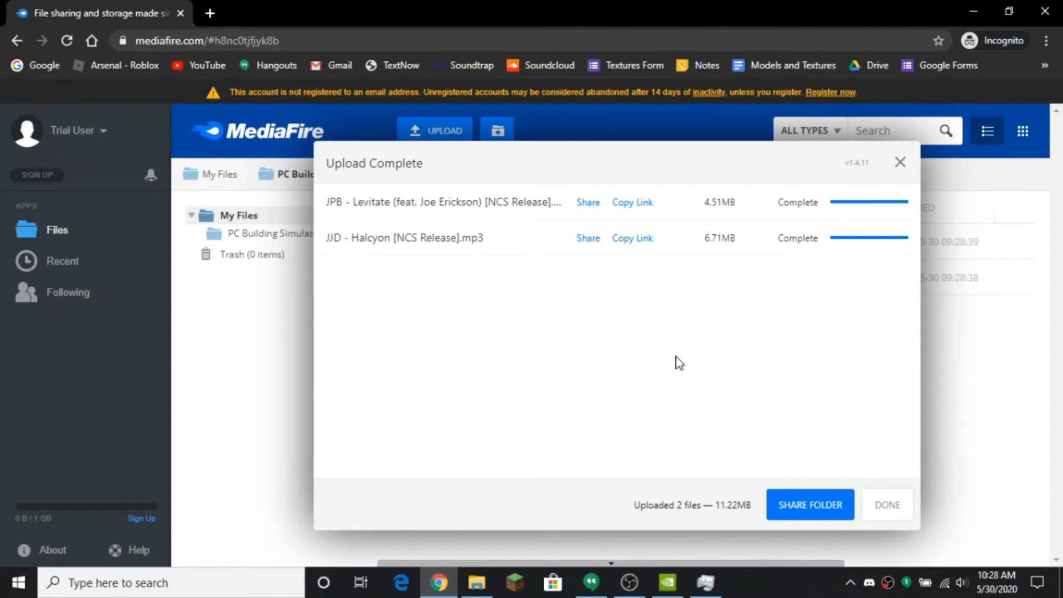
left_click(887, 505)
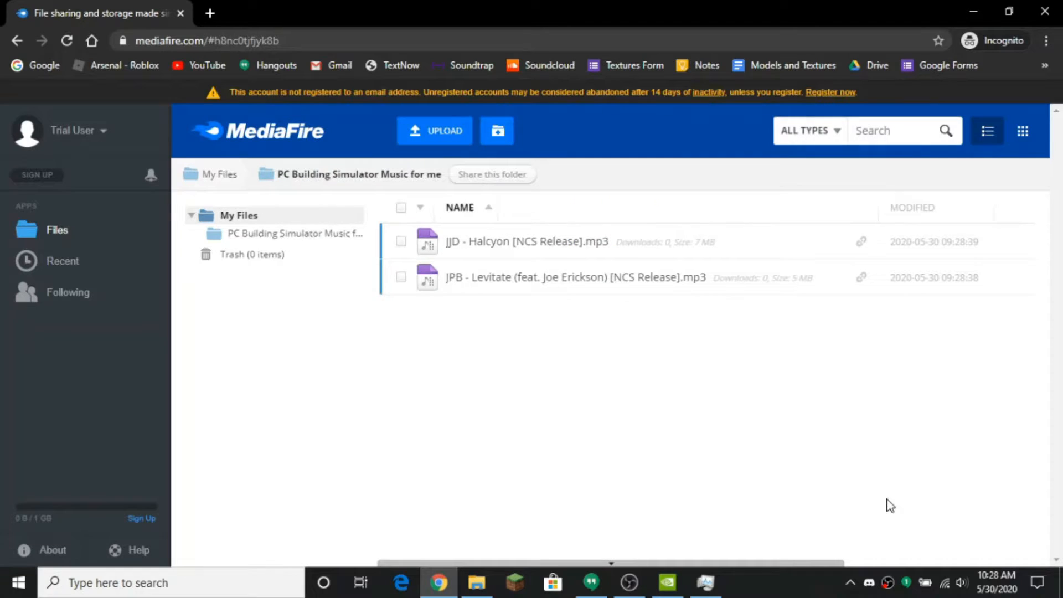
mouse_move(858, 67)
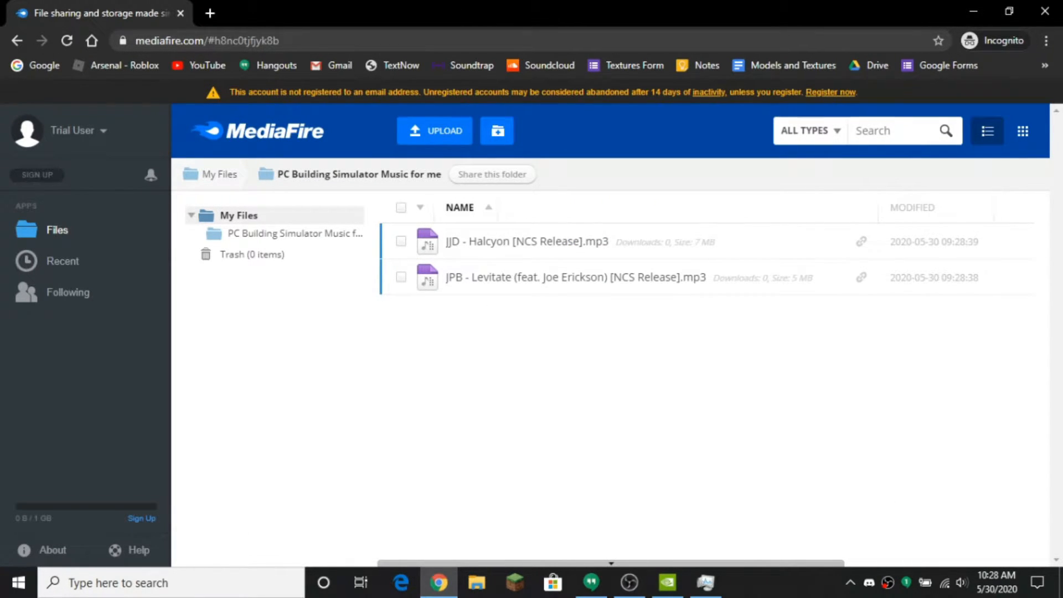
mouse_move(751, 421)
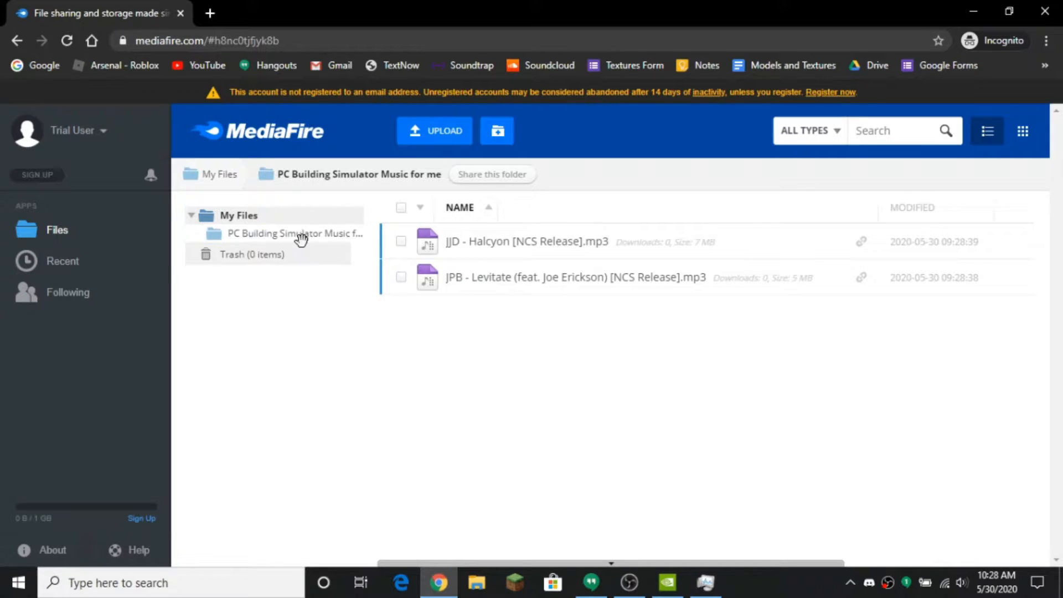
mouse_move(261, 236)
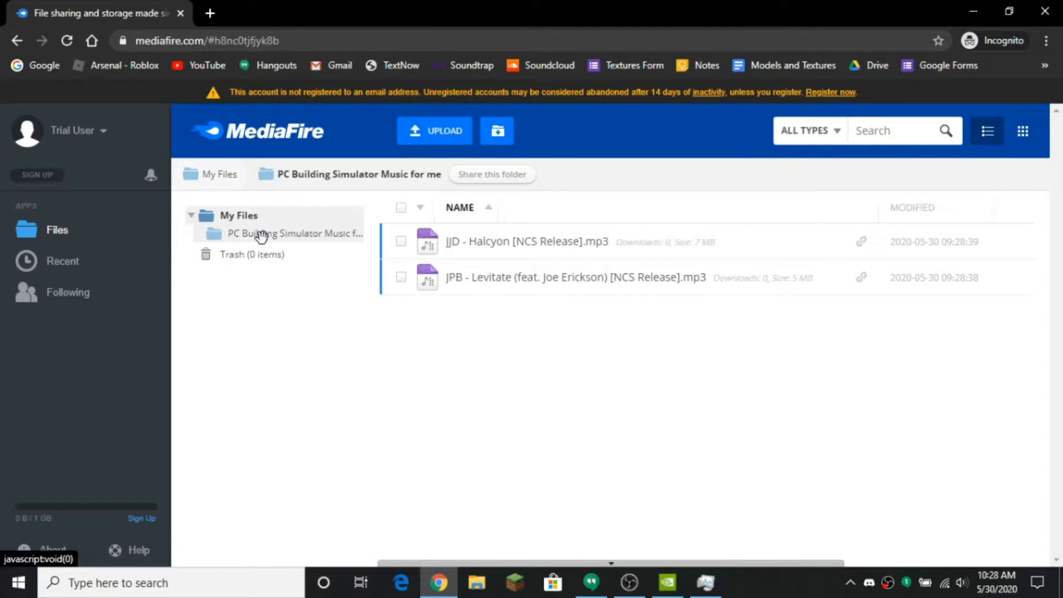
right_click(293, 233)
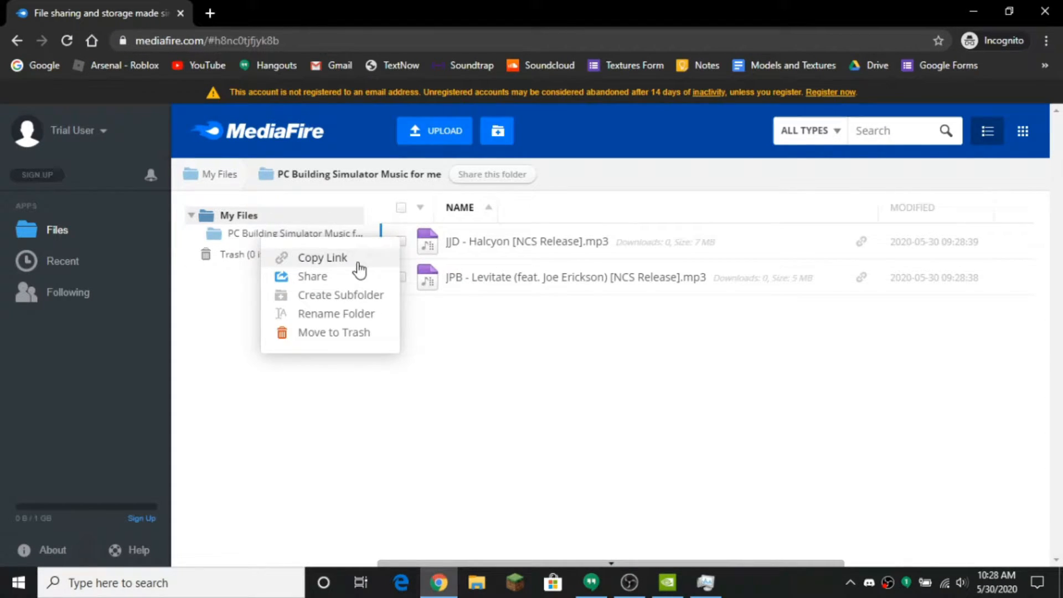
left_click(322, 257)
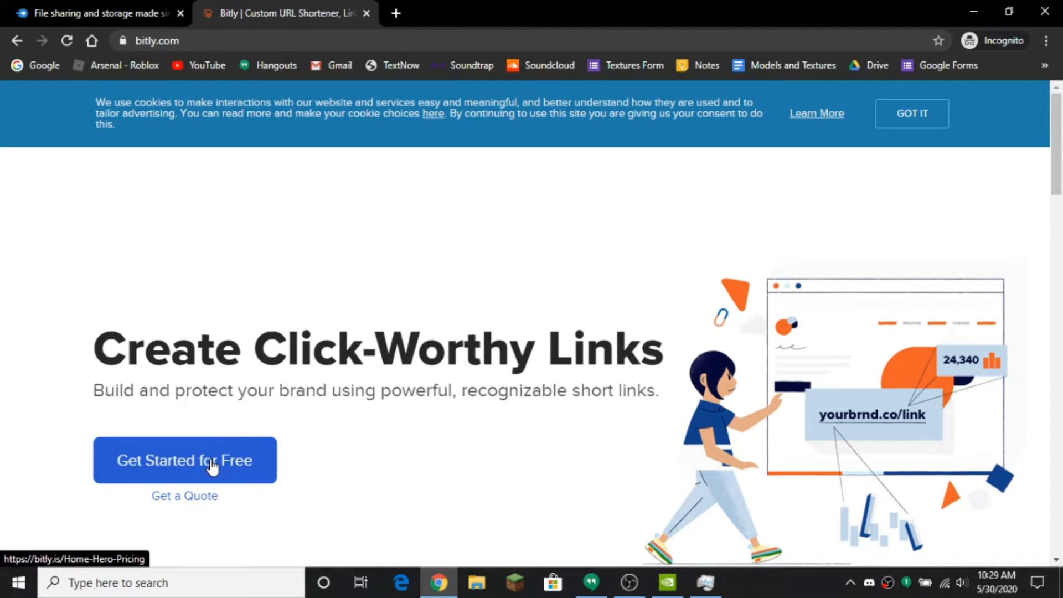
From Bitly's pricing page, go to the free account sign-up page
left_click(184, 461)
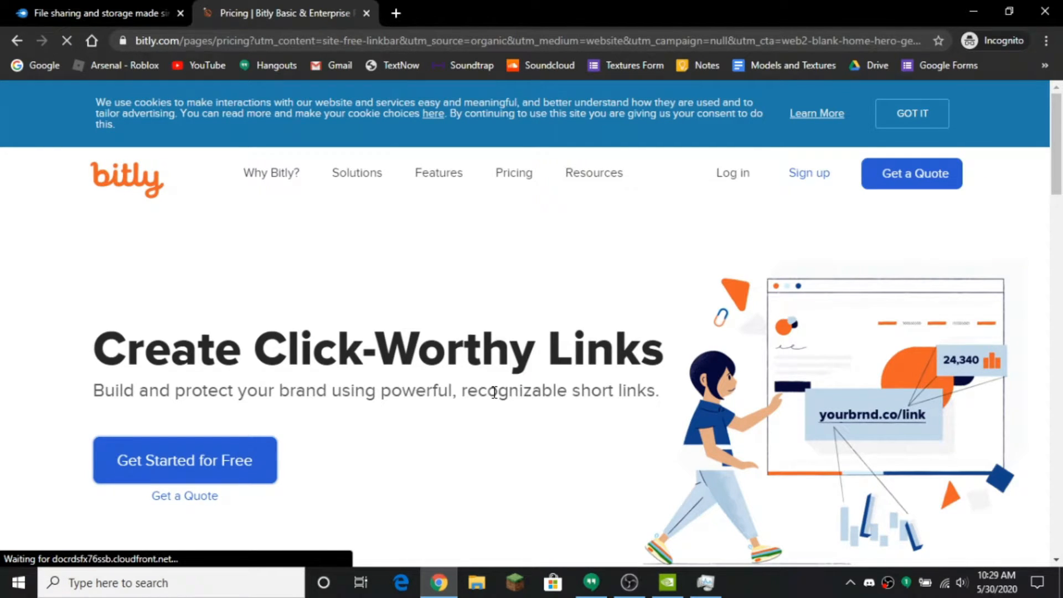
scroll("down", 3)
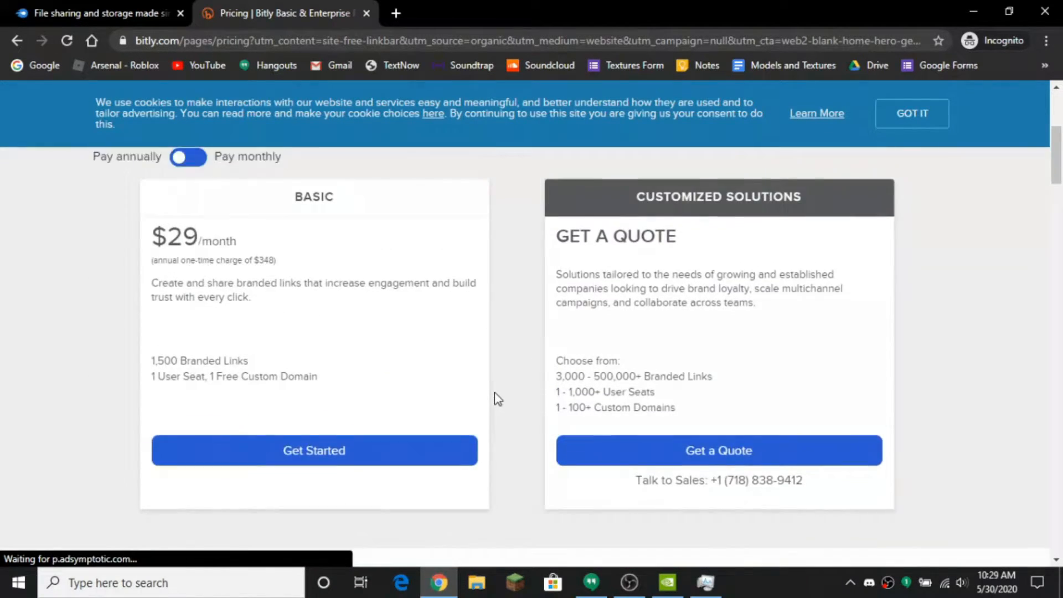
scroll("down", 3)
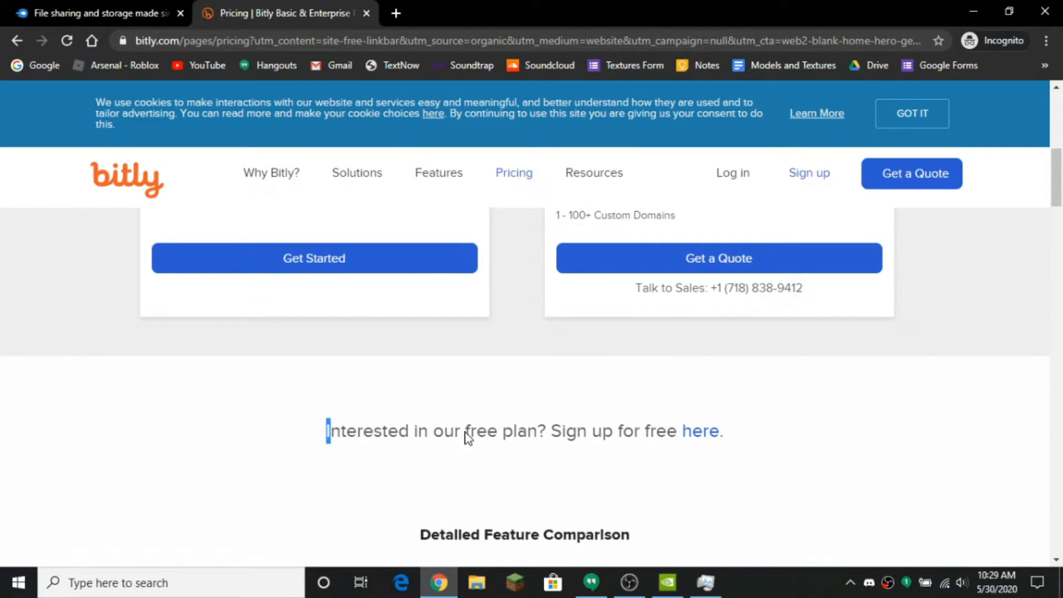
left_click(700, 431)
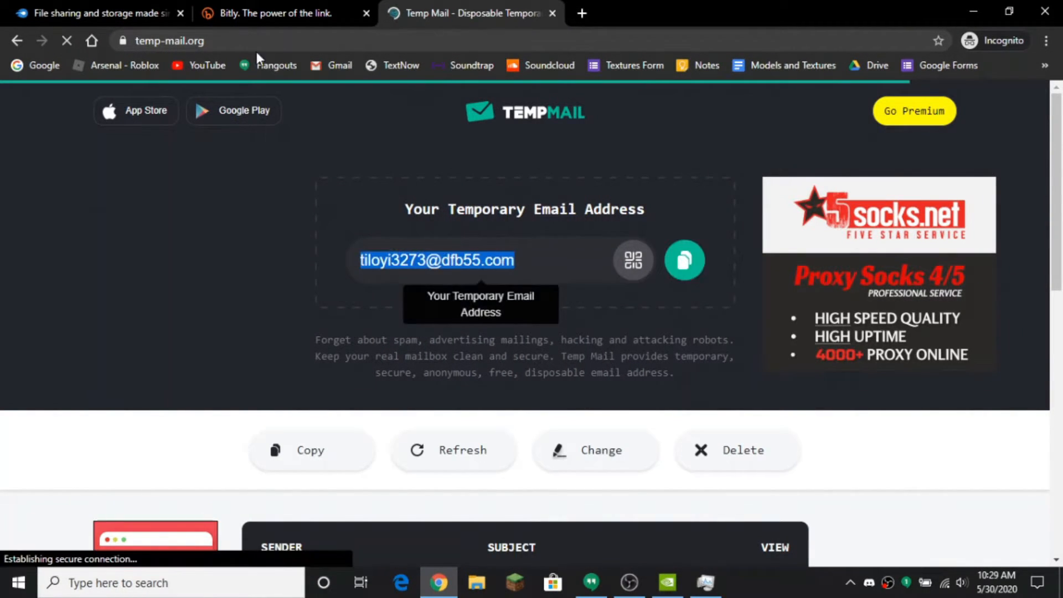
left_click(275, 14)
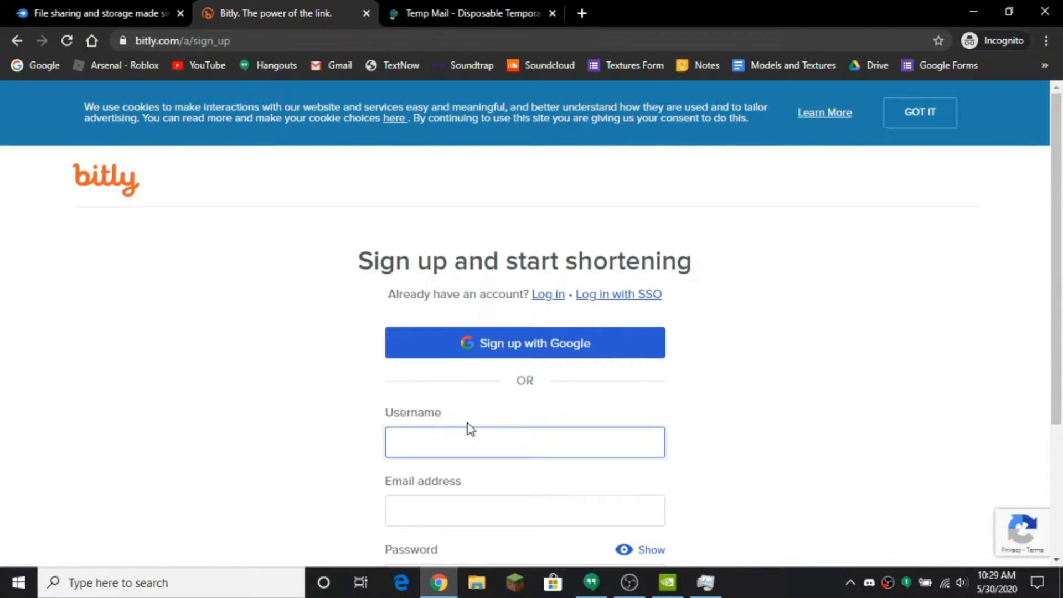
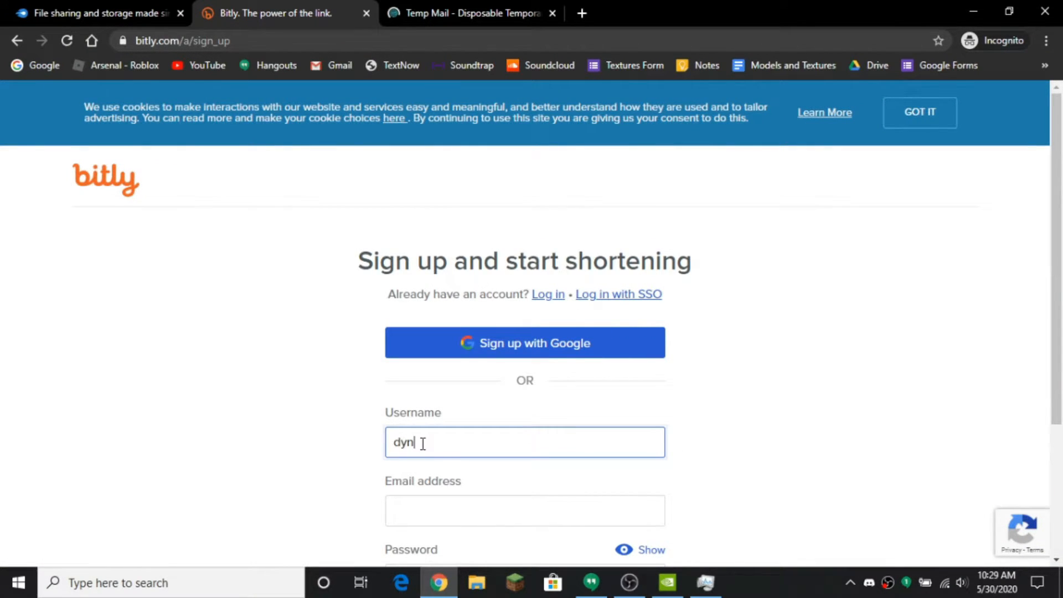
key("ctrl+a")
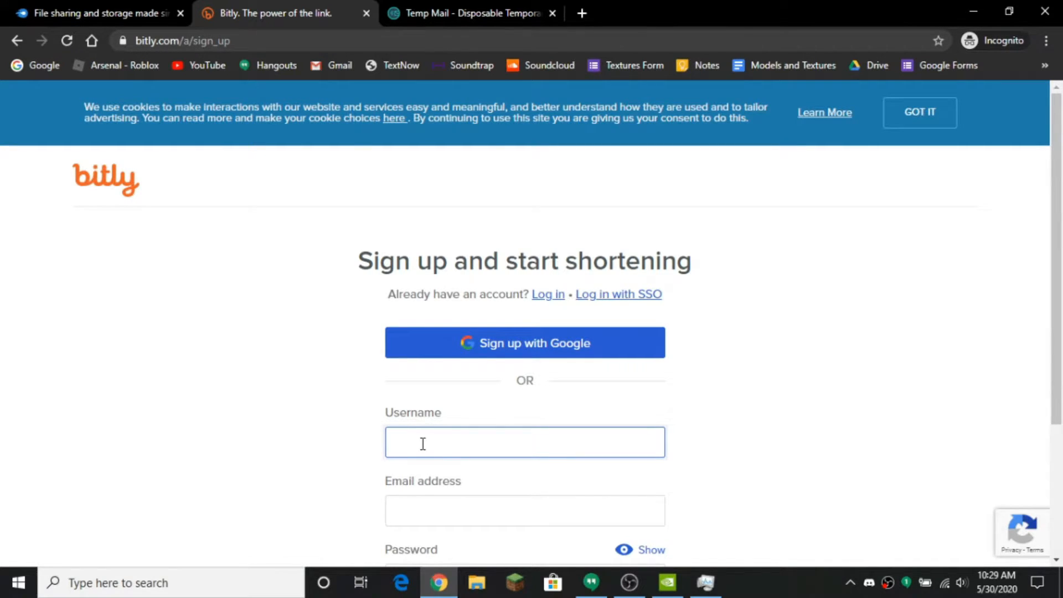
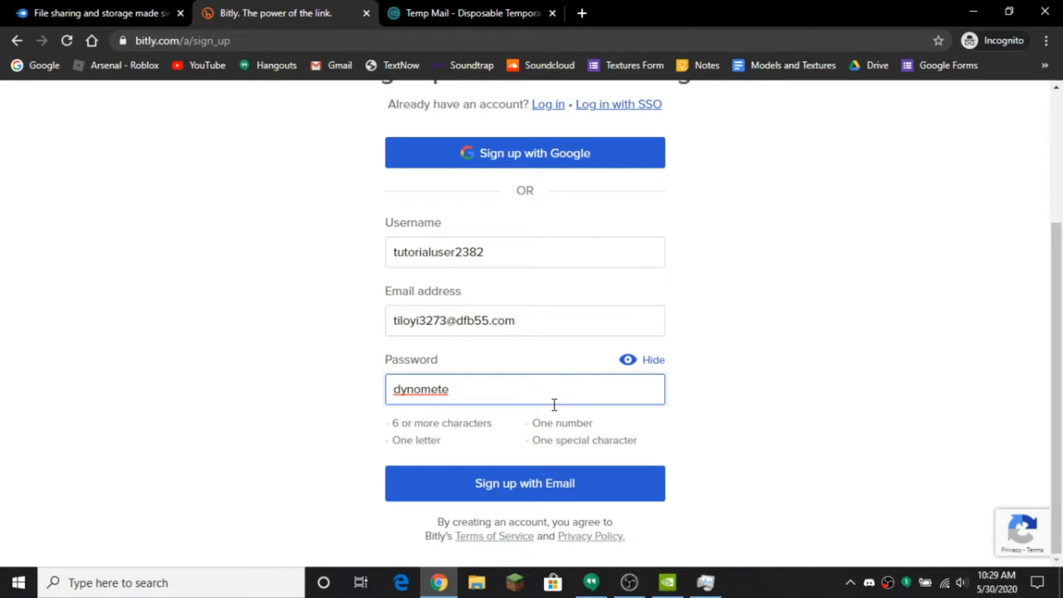
double_click(421, 389)
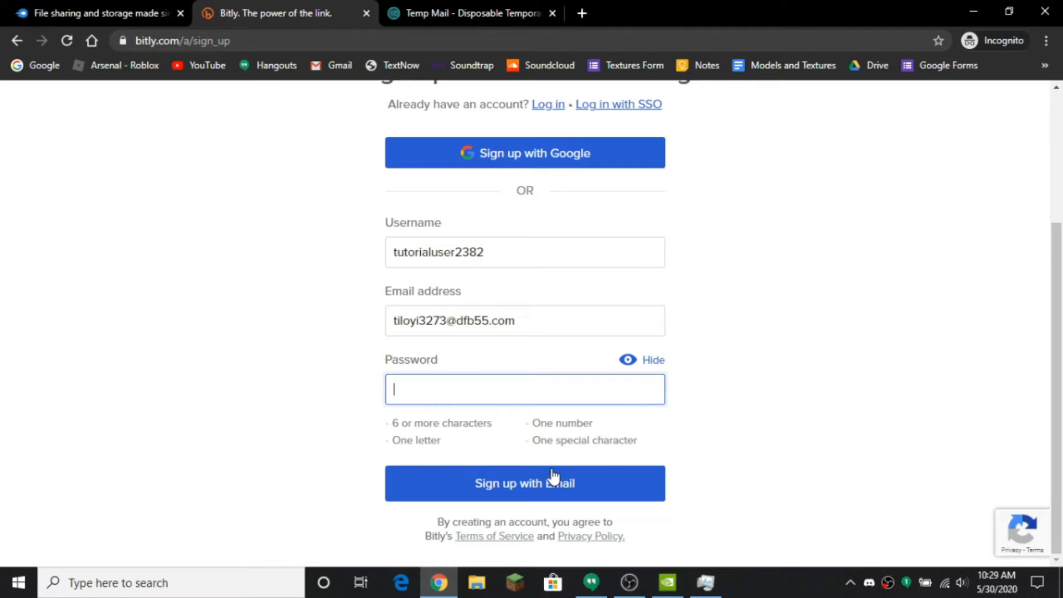
left_click(653, 360)
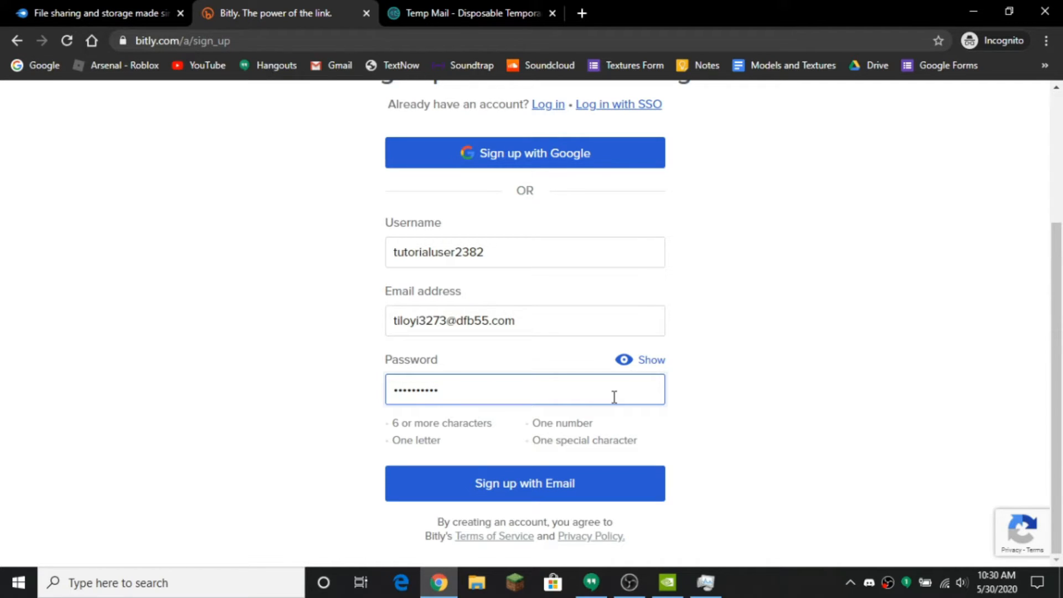
Submit the sign-up, solve the reCAPTCHA verification and create the account
left_click(524, 483)
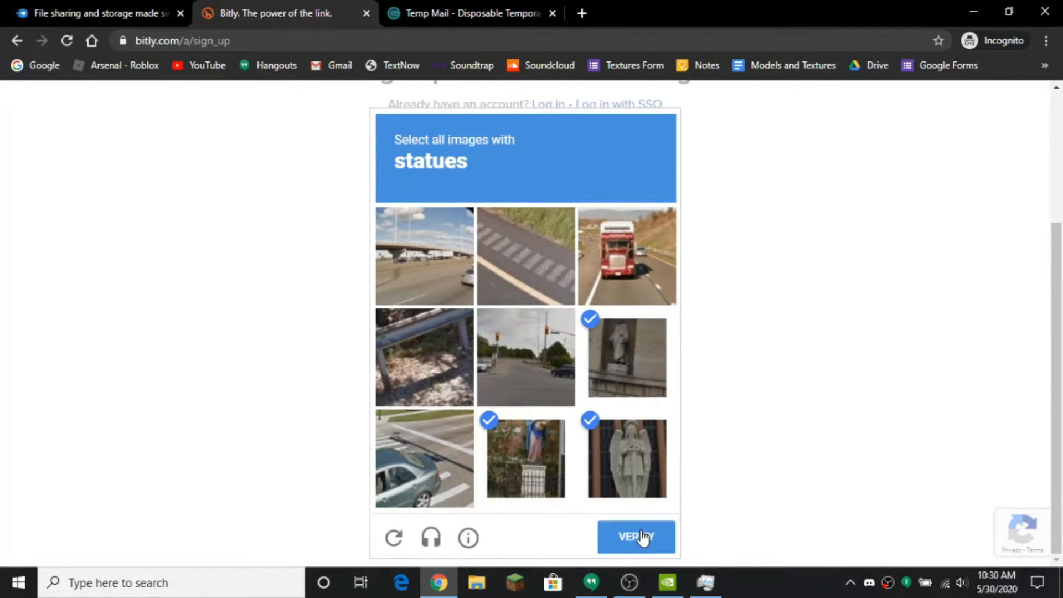
left_click(636, 536)
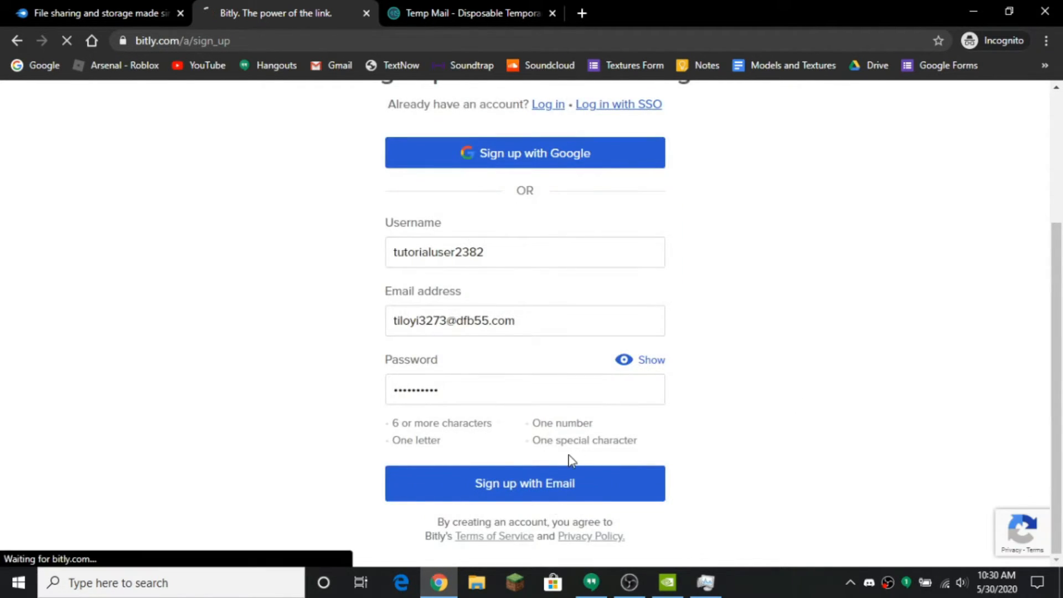
left_click(524, 483)
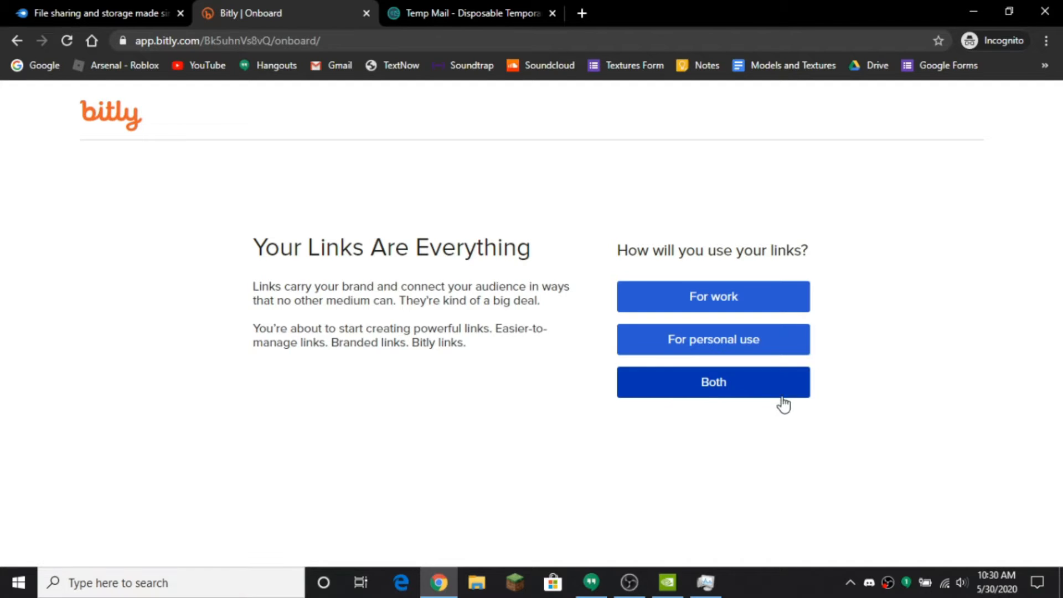
mouse_move(825, 443)
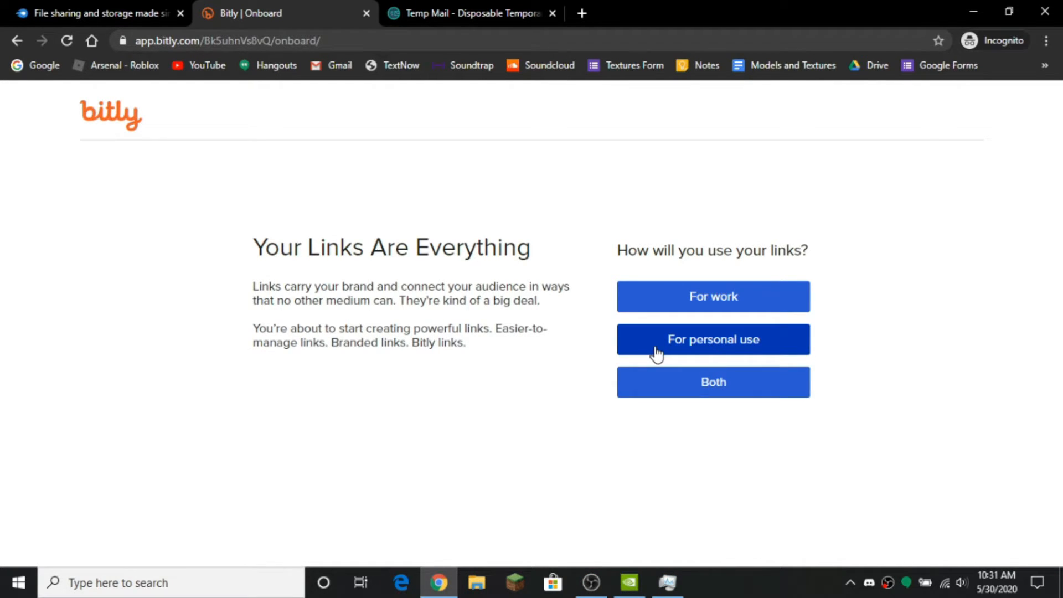
mouse_move(815, 456)
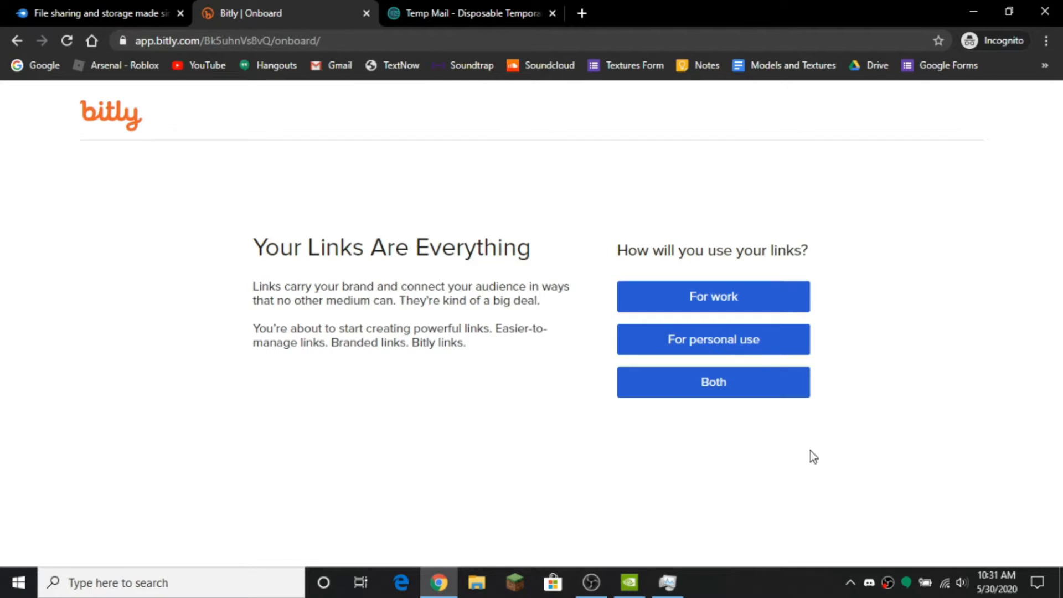
Choose 'For personal use' and continue to the link management dashboard
left_click(712, 339)
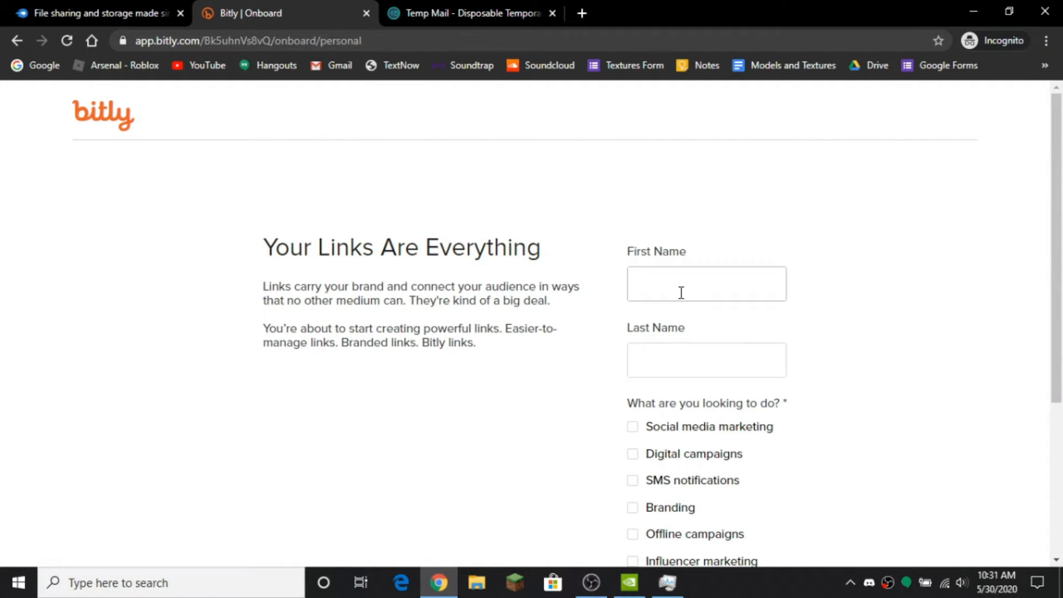
scroll("down", 3)
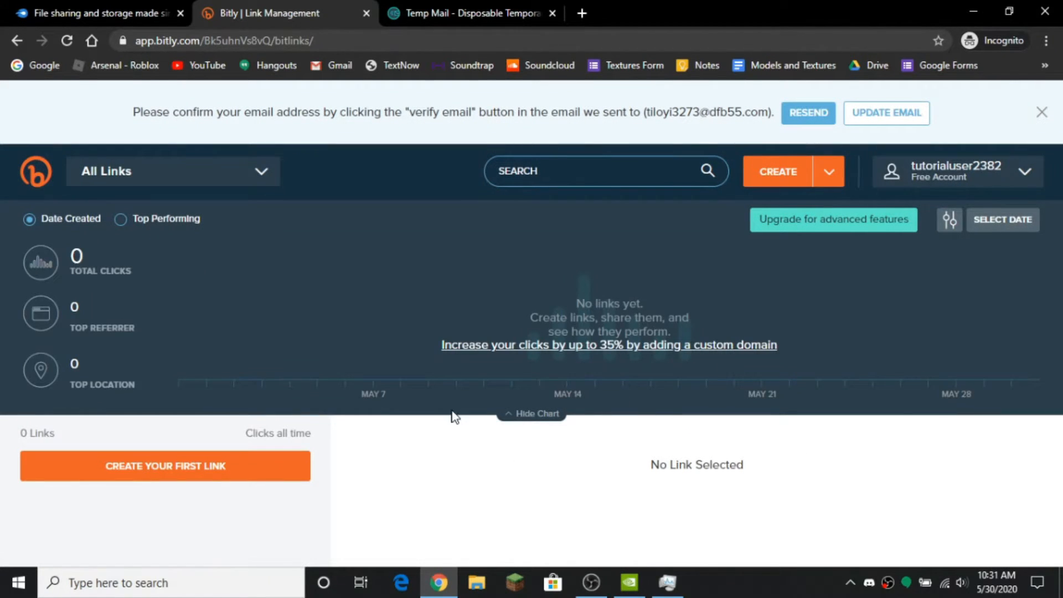
mouse_move(192, 470)
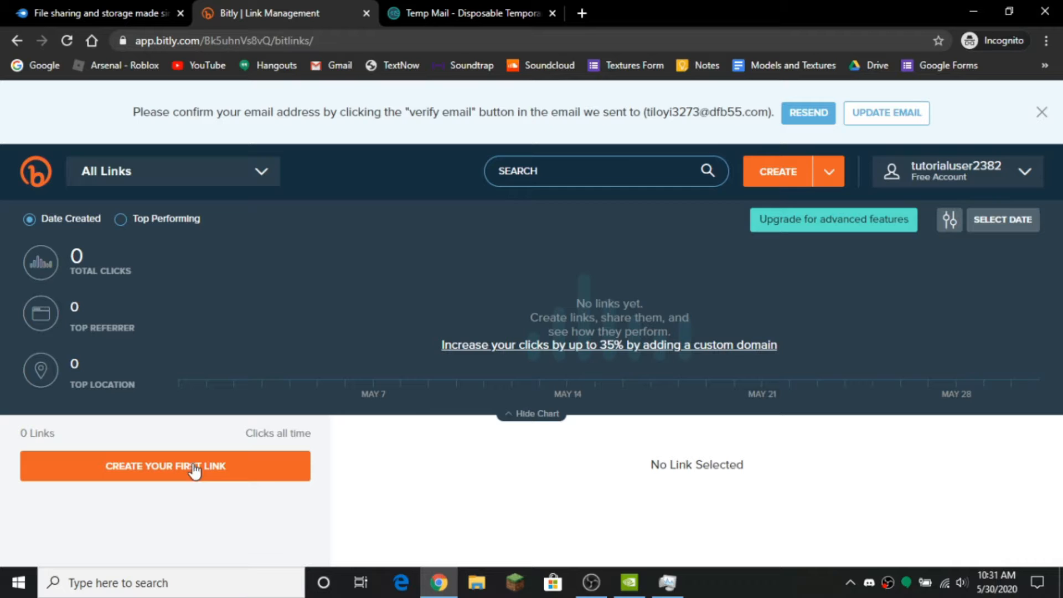
Create the first short link from the MediaFire folder URL and start editing it
left_click(165, 466)
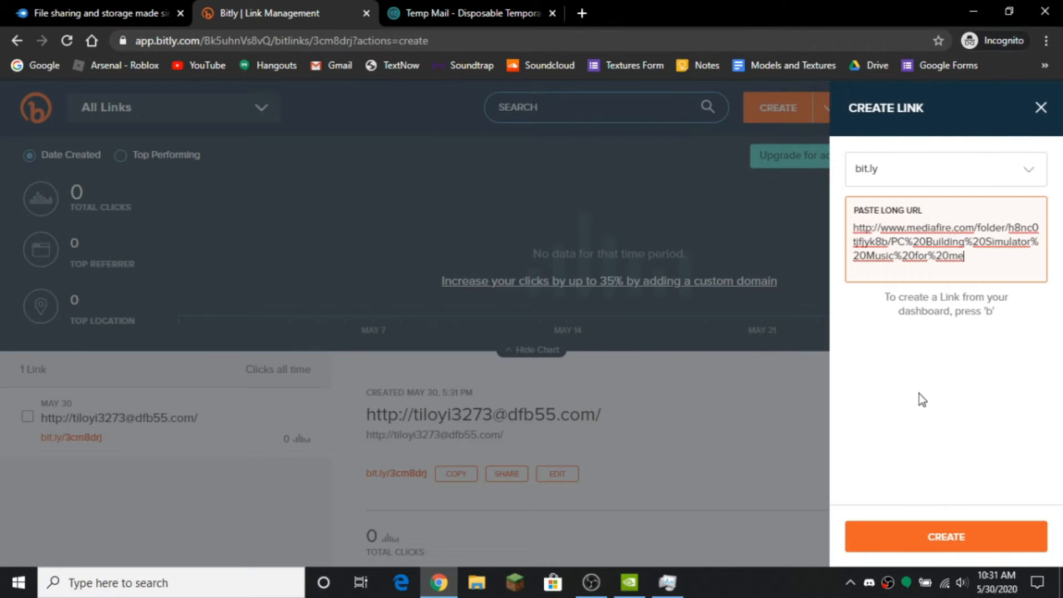
left_click(945, 536)
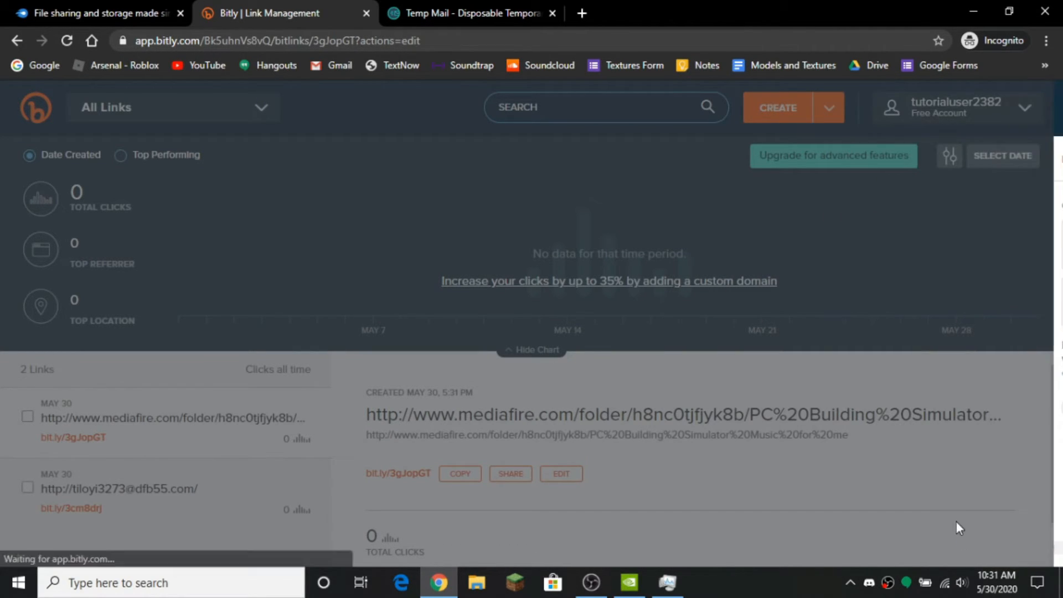
left_click(561, 473)
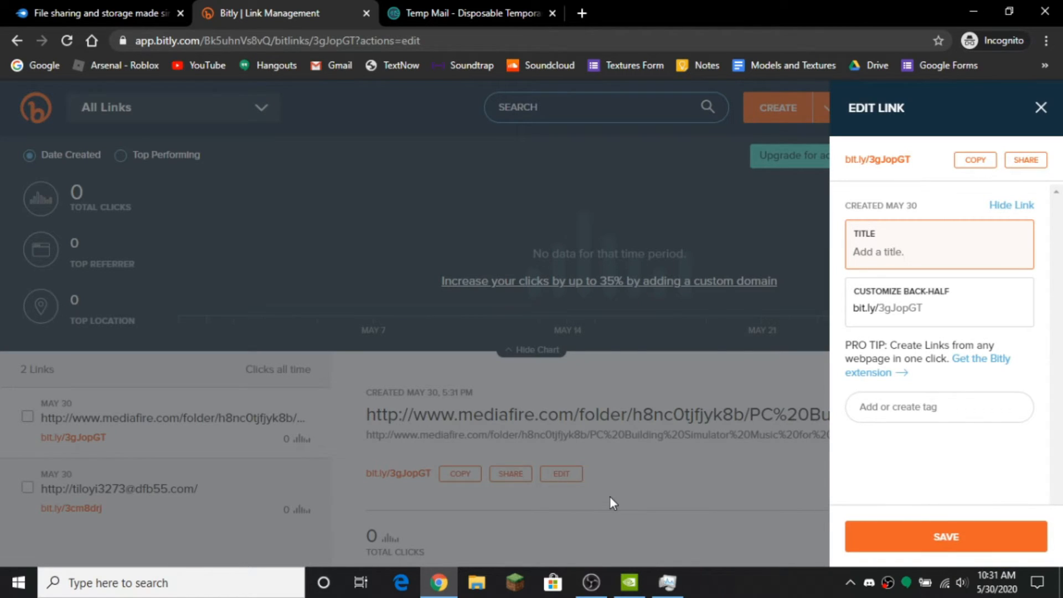
Title the link 'music', set the back-half to pcbuildmusic and save it
type("music")
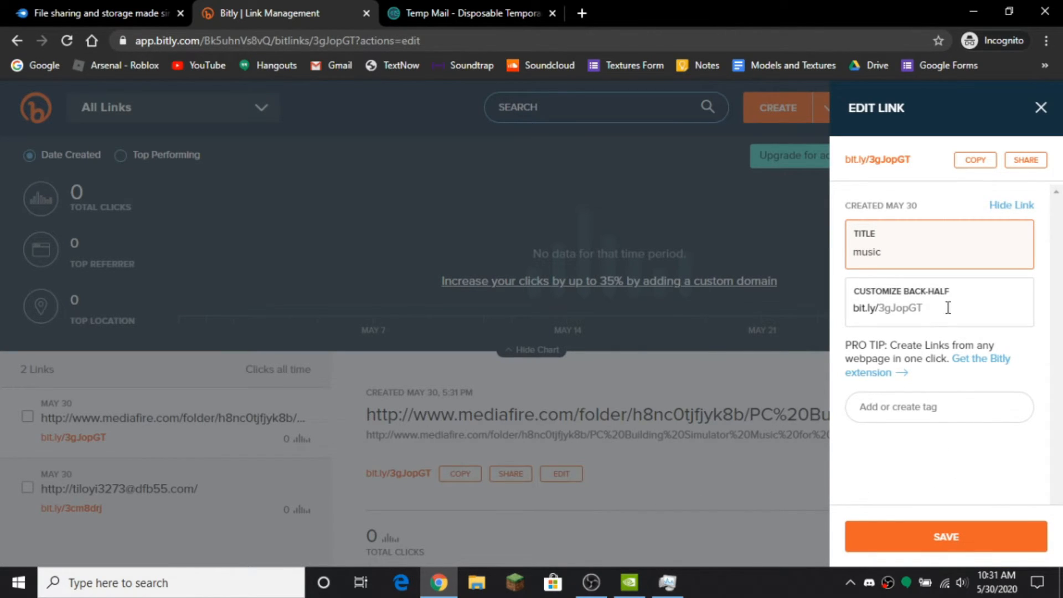
double_click(899, 308)
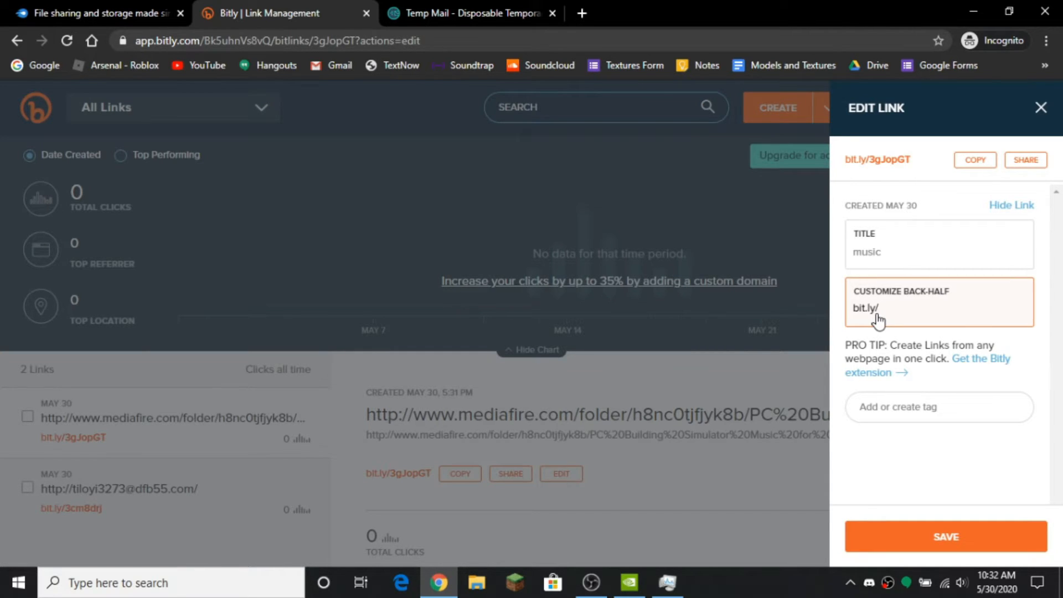
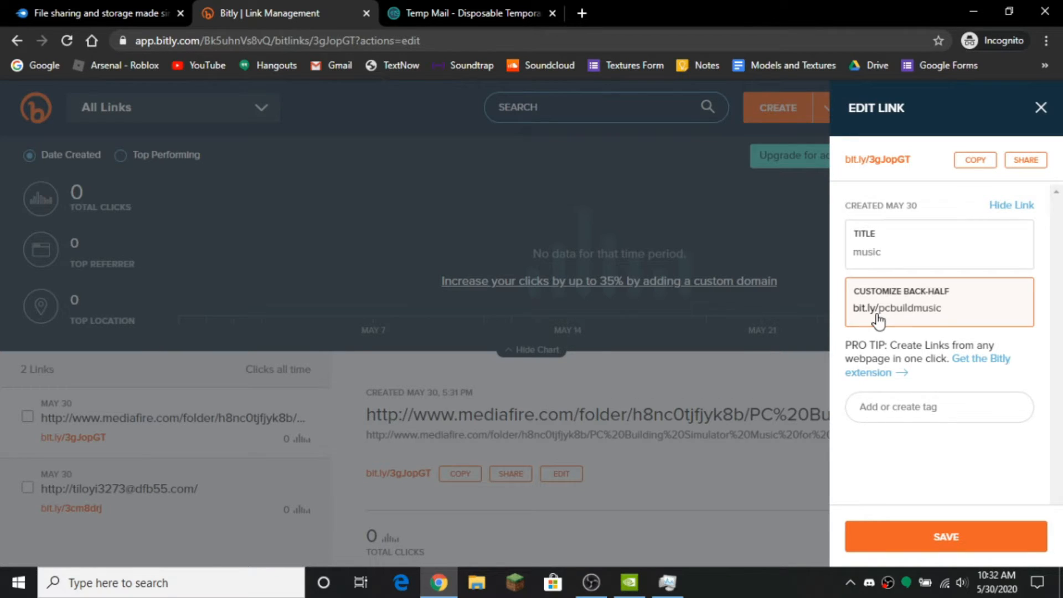
left_click(945, 536)
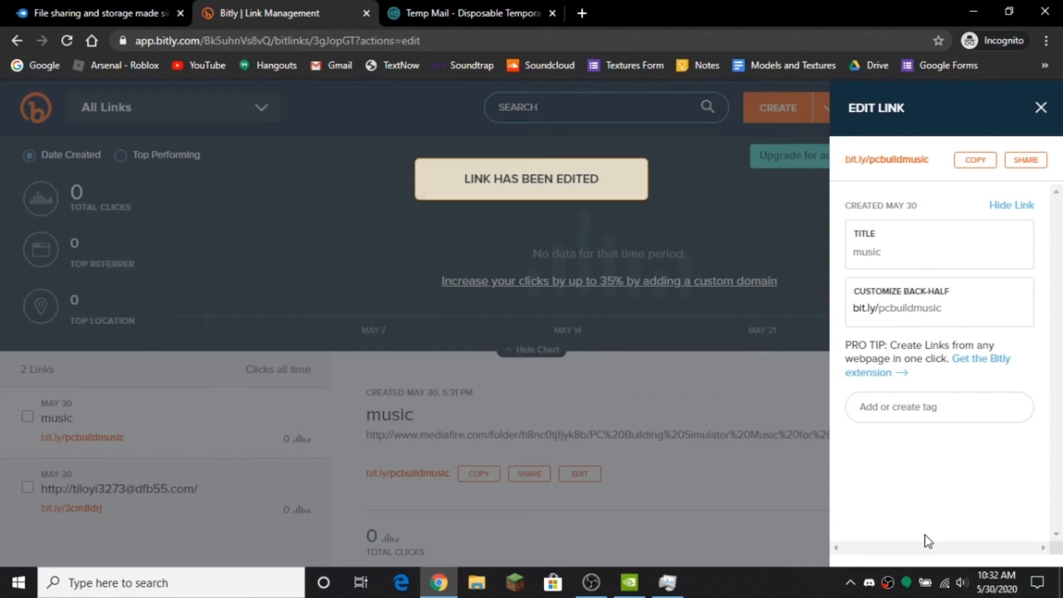
left_click(1042, 107)
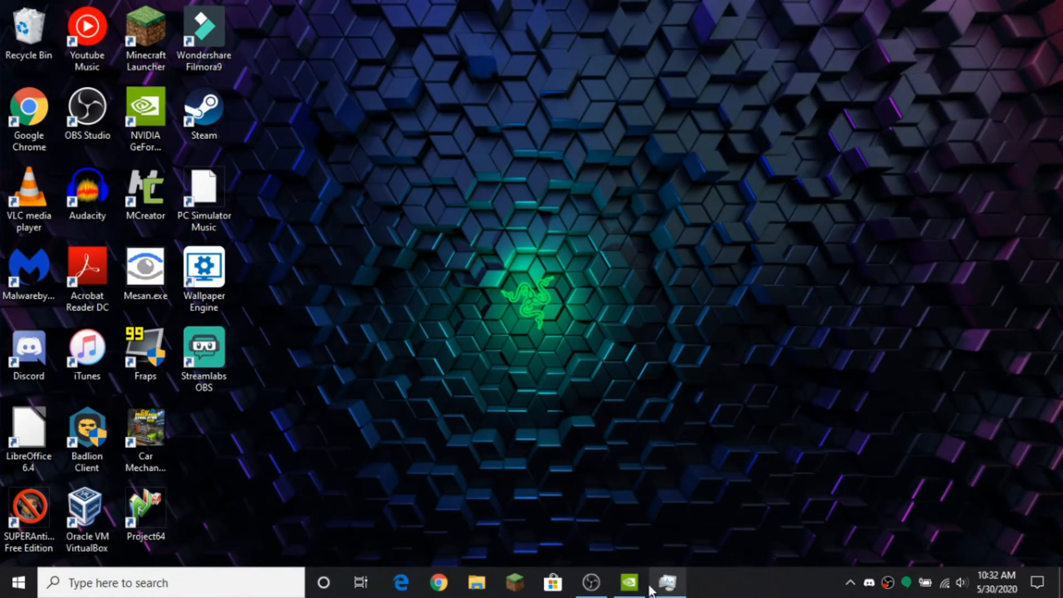
Launch Steam from the GeForce Now My Library tile
left_click(627, 583)
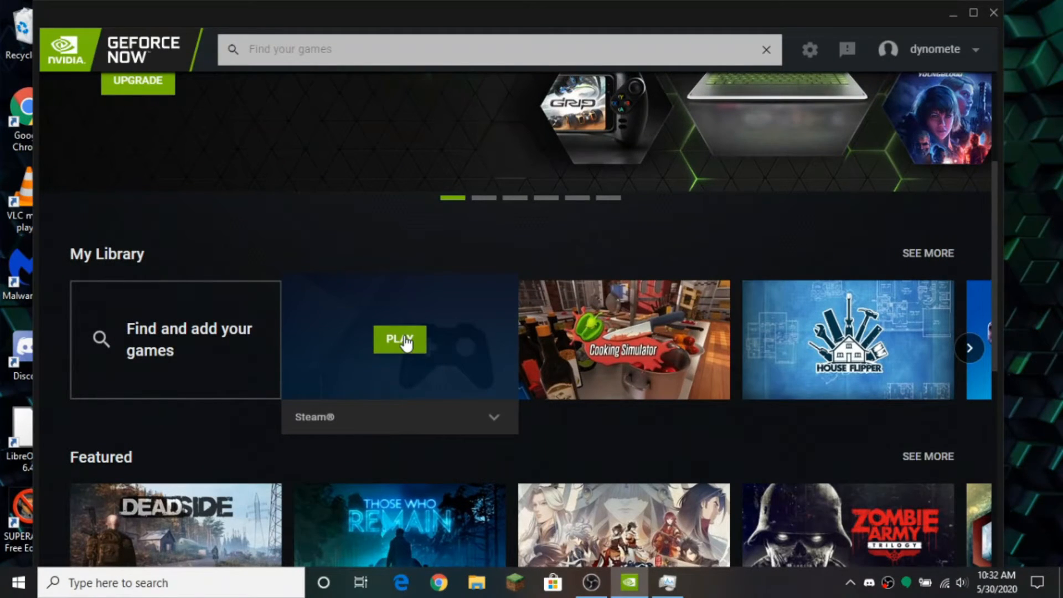
left_click(400, 339)
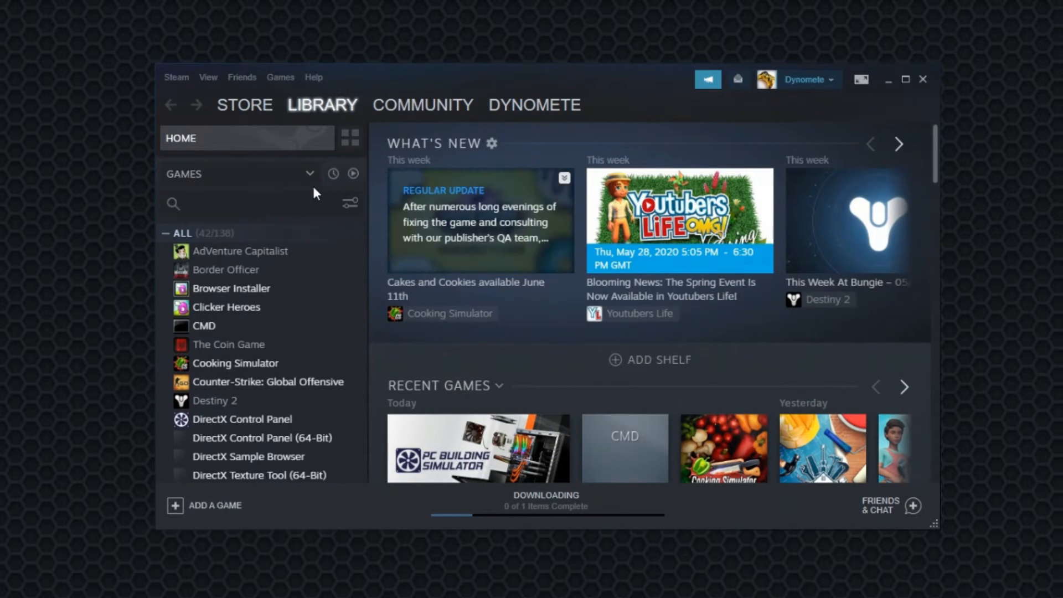
mouse_move(862, 80)
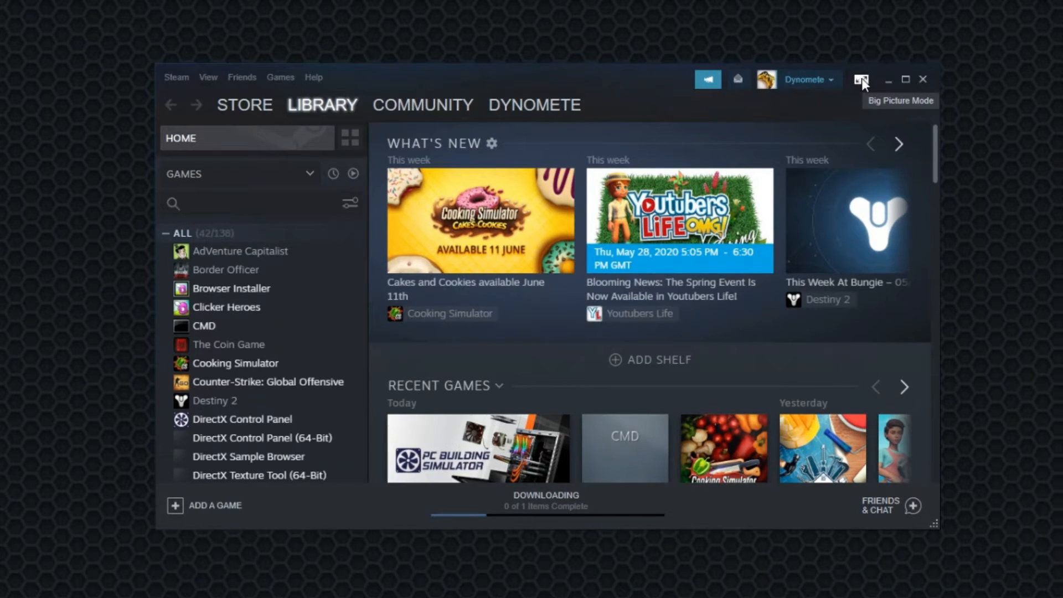
Enter Big Picture mode and start a new web browser tab for the MediaFire folder link
left_click(860, 79)
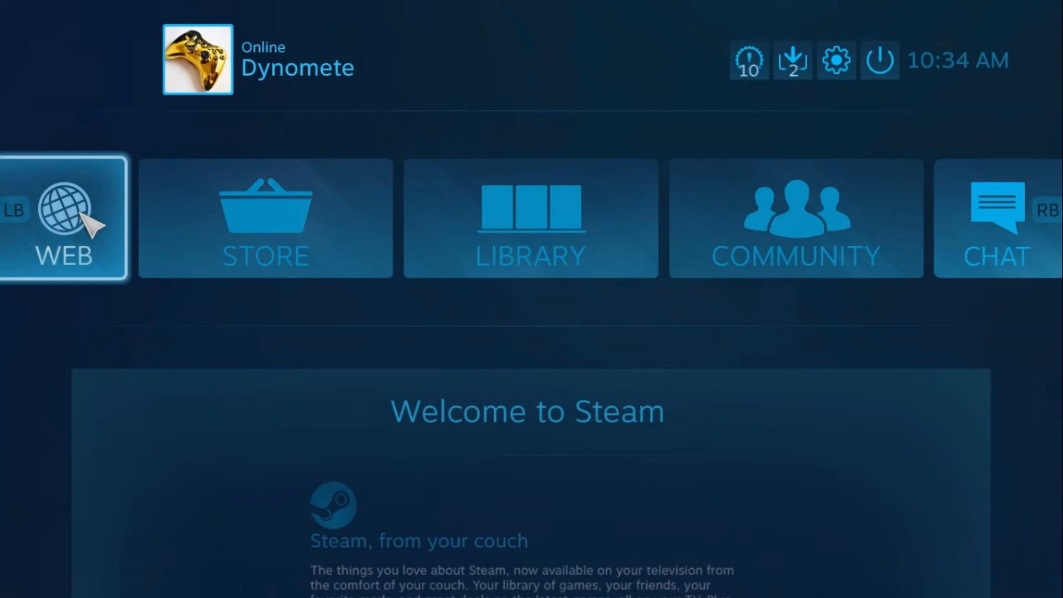
left_click(64, 218)
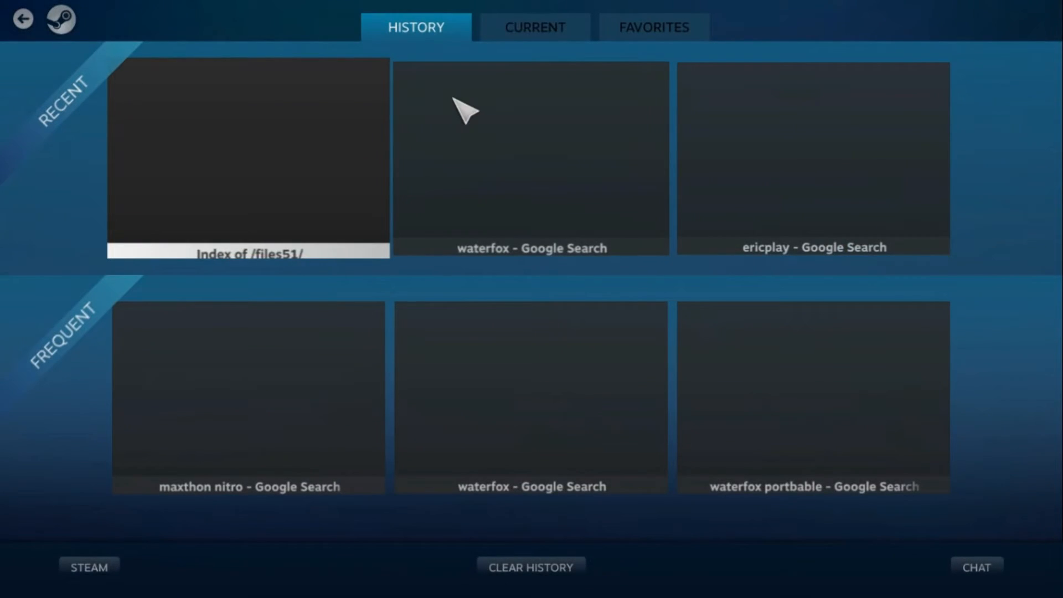
left_click(535, 27)
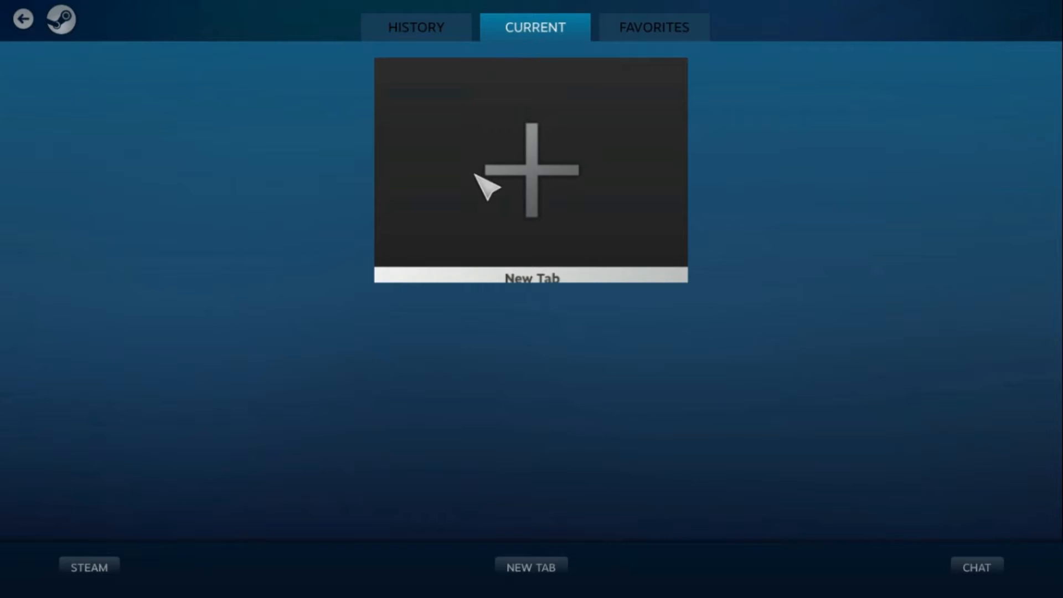
left_click(530, 169)
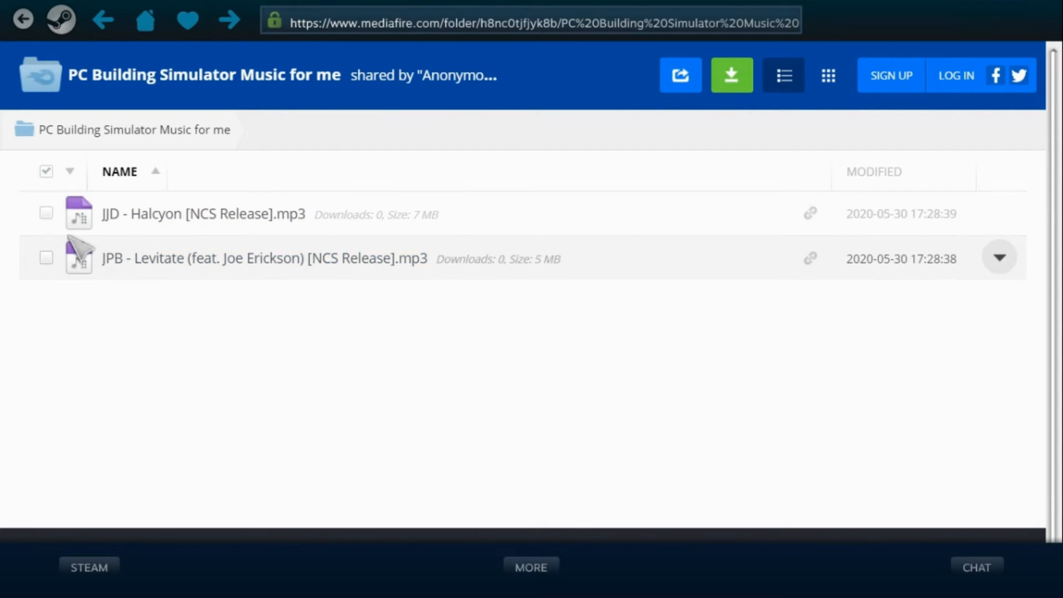
mouse_move(46, 213)
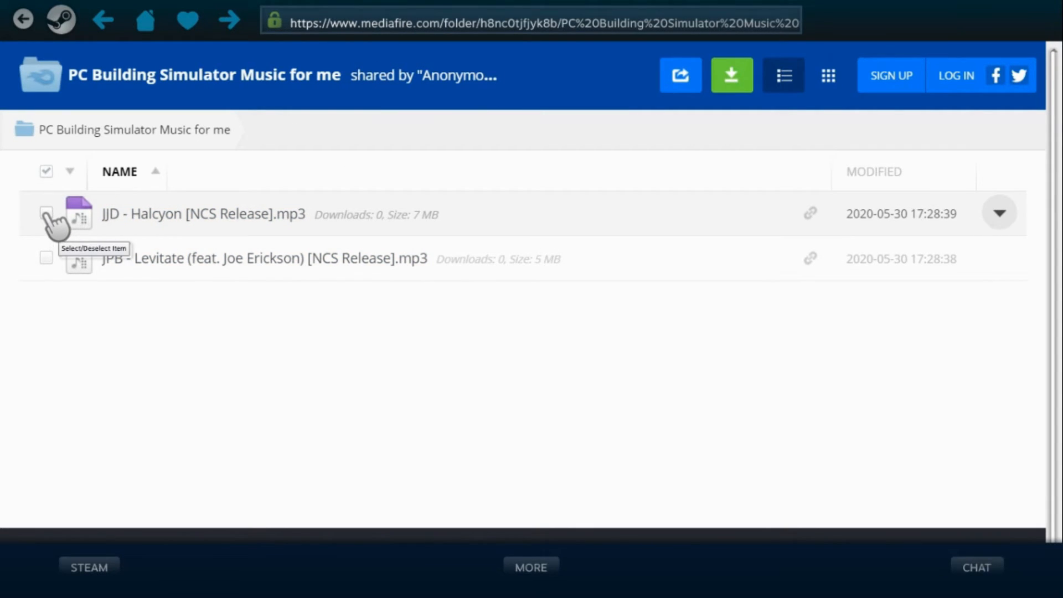
Download the JJD - Halcyon MP3 and return to the music folder
left_click(47, 212)
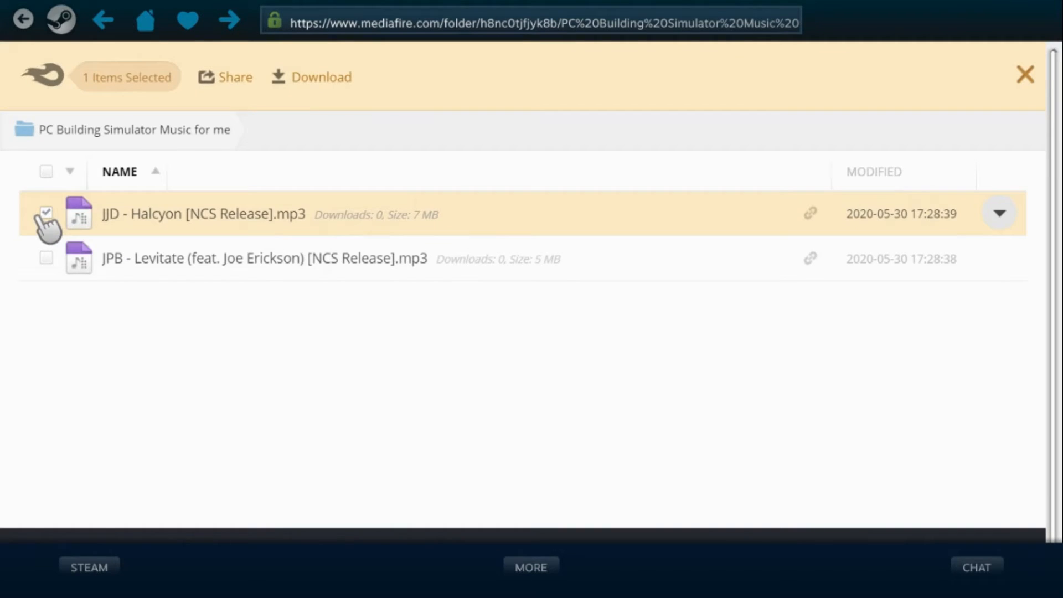
left_click(321, 77)
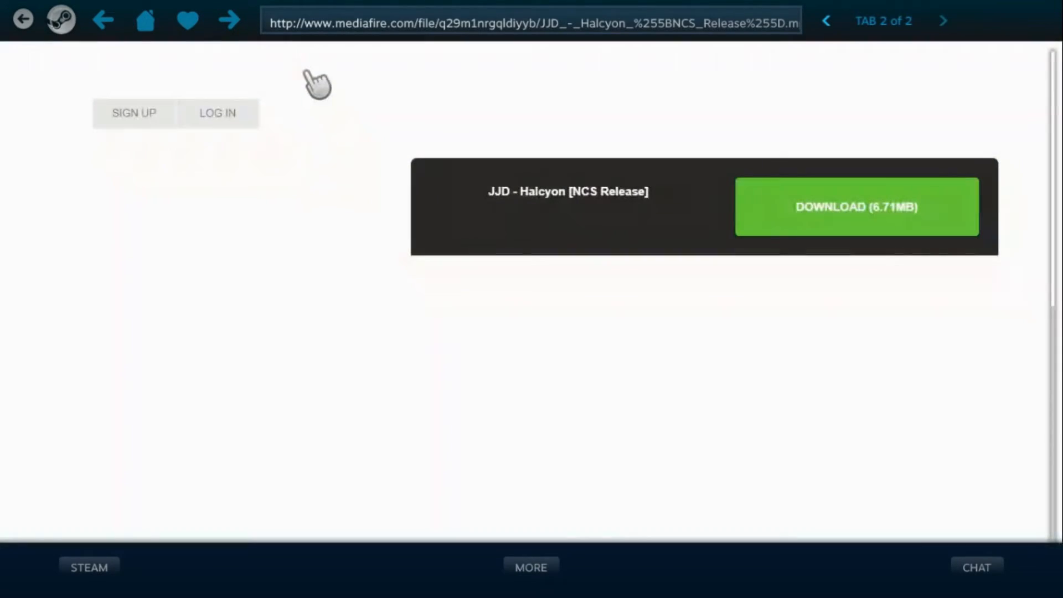
left_click(856, 207)
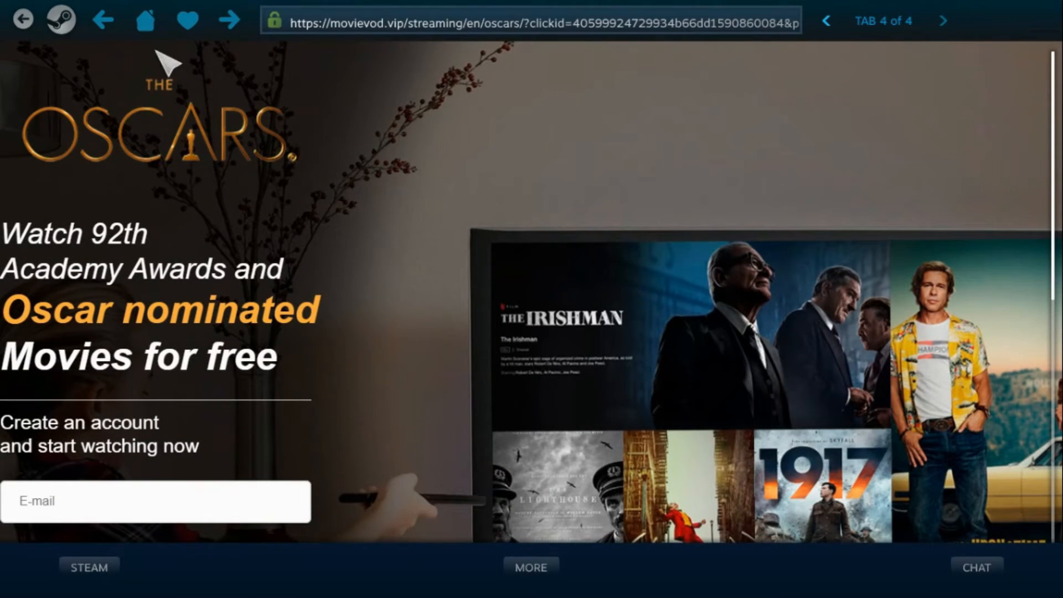
left_click(826, 20)
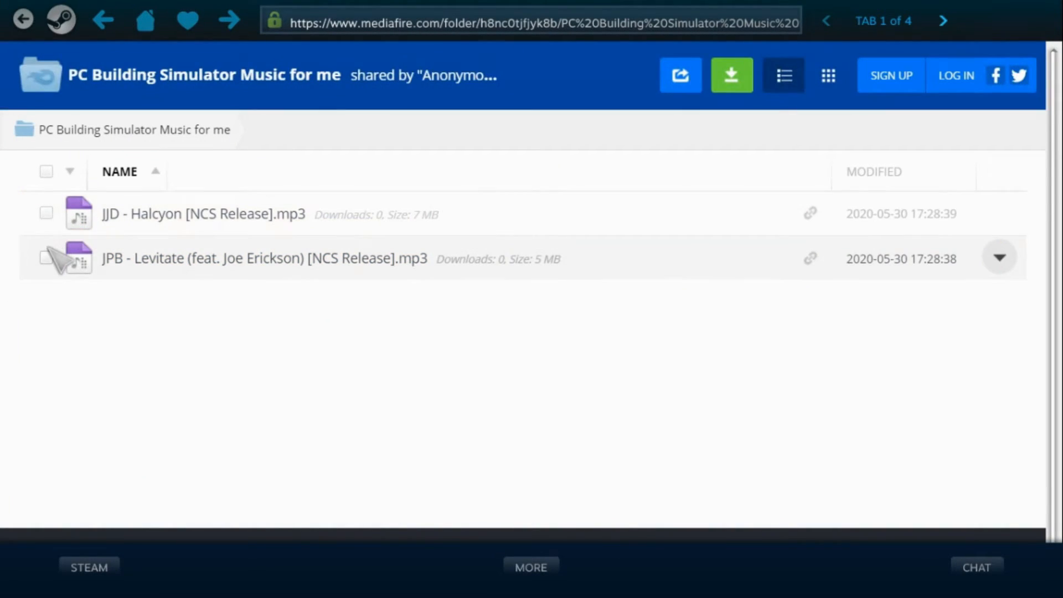
Download the Levitate MP3 from the shared music folder
left_click(46, 258)
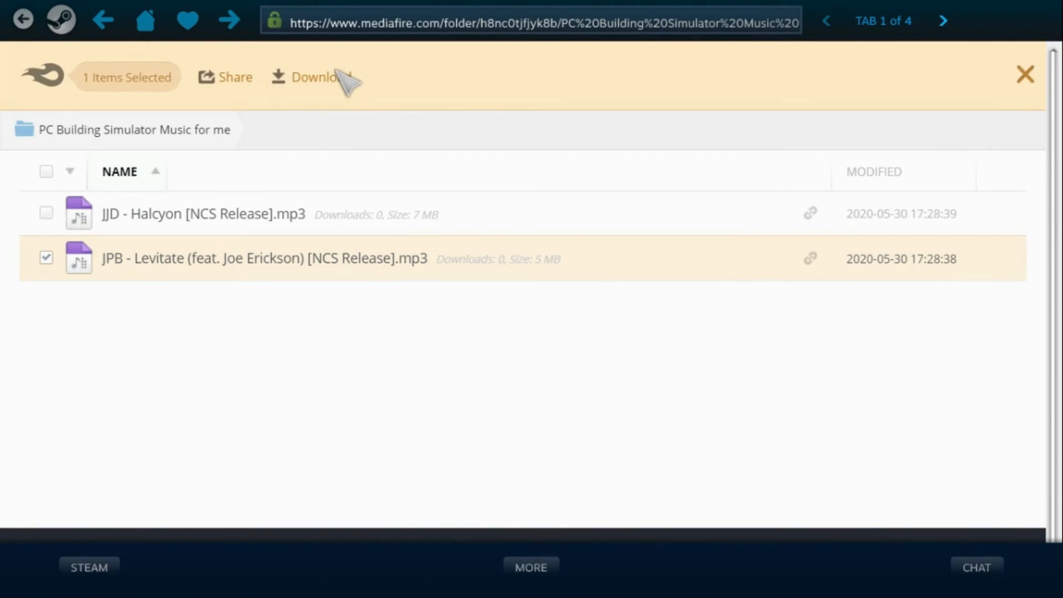
left_click(312, 77)
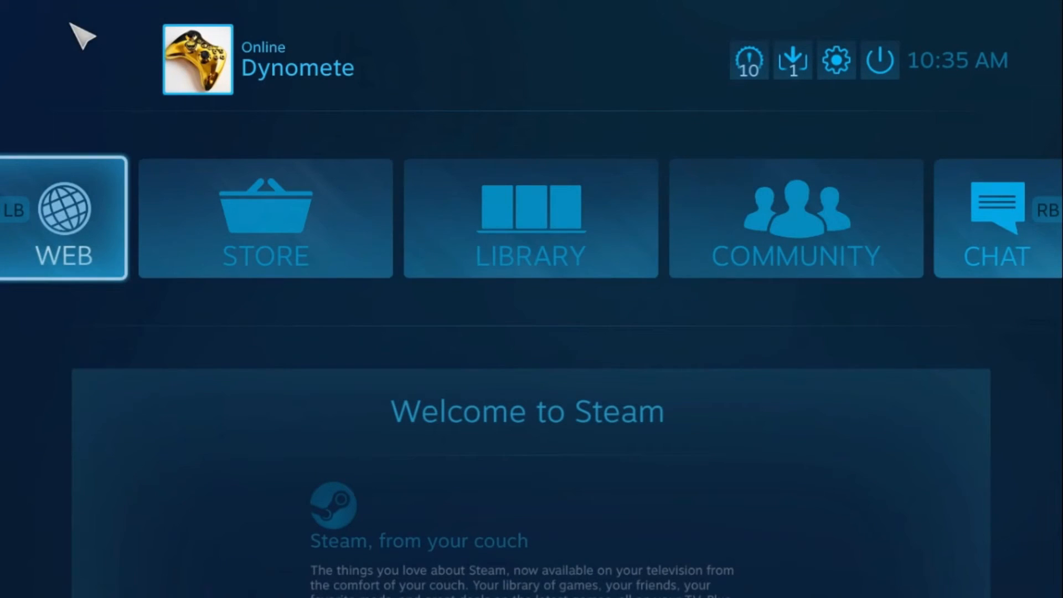
Exit Big Picture and launch PC Building Simulator from the Library as soon as it's ready
left_click(879, 60)
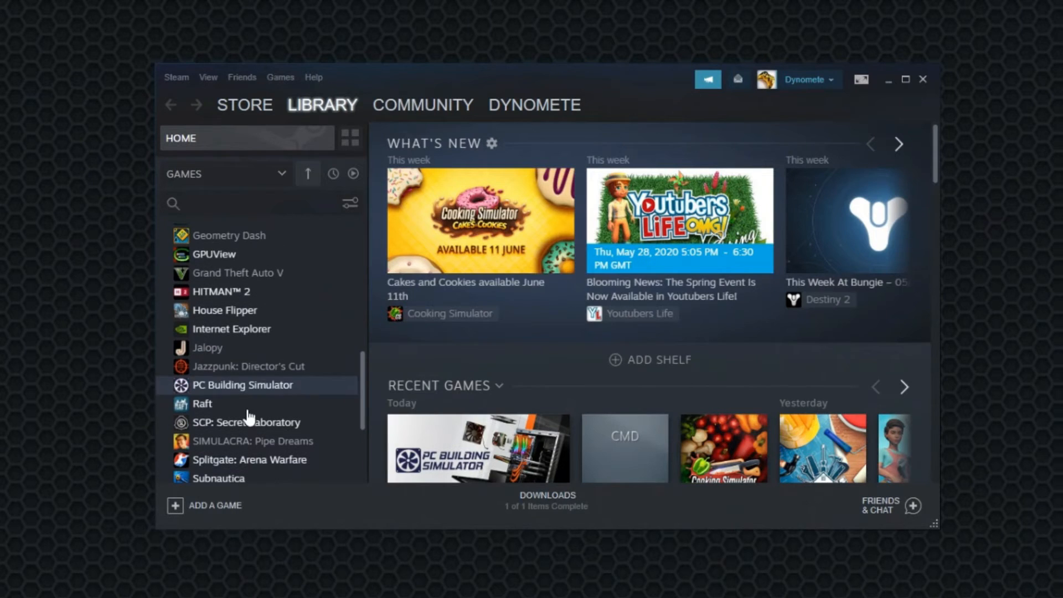
left_click(241, 385)
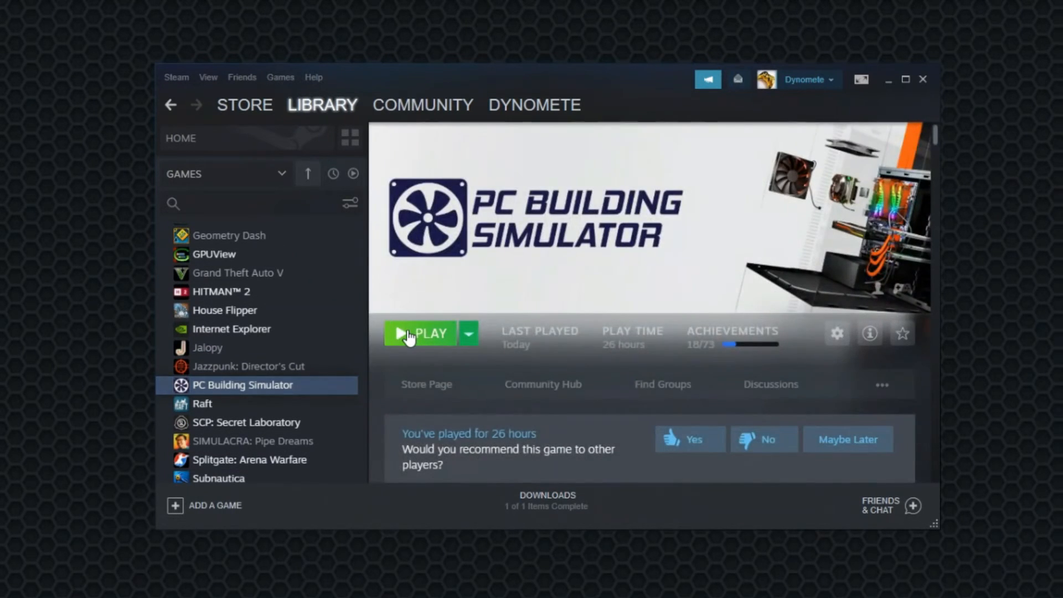
left_click(421, 334)
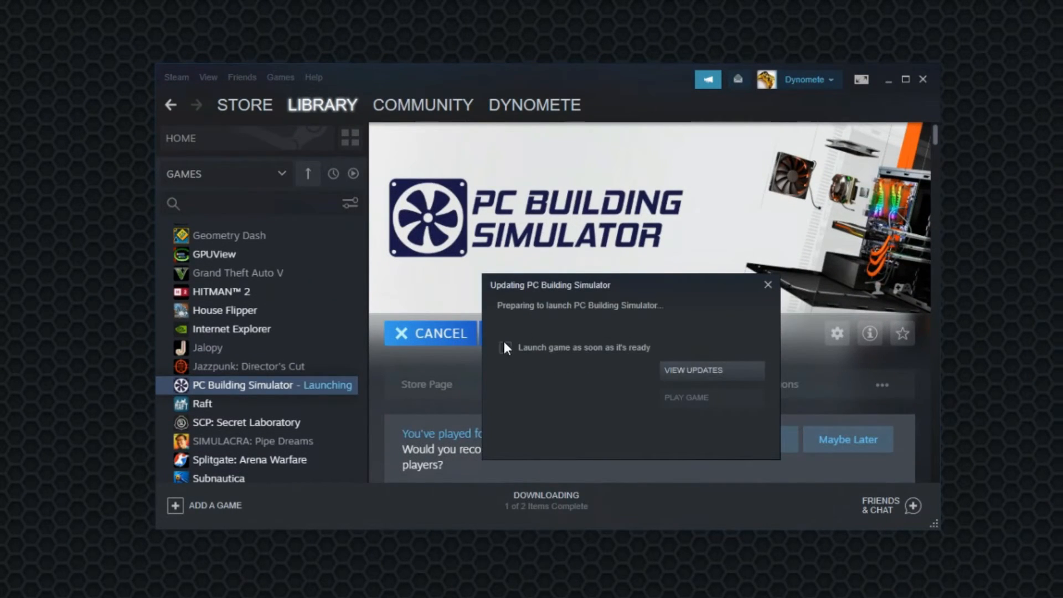
left_click(505, 346)
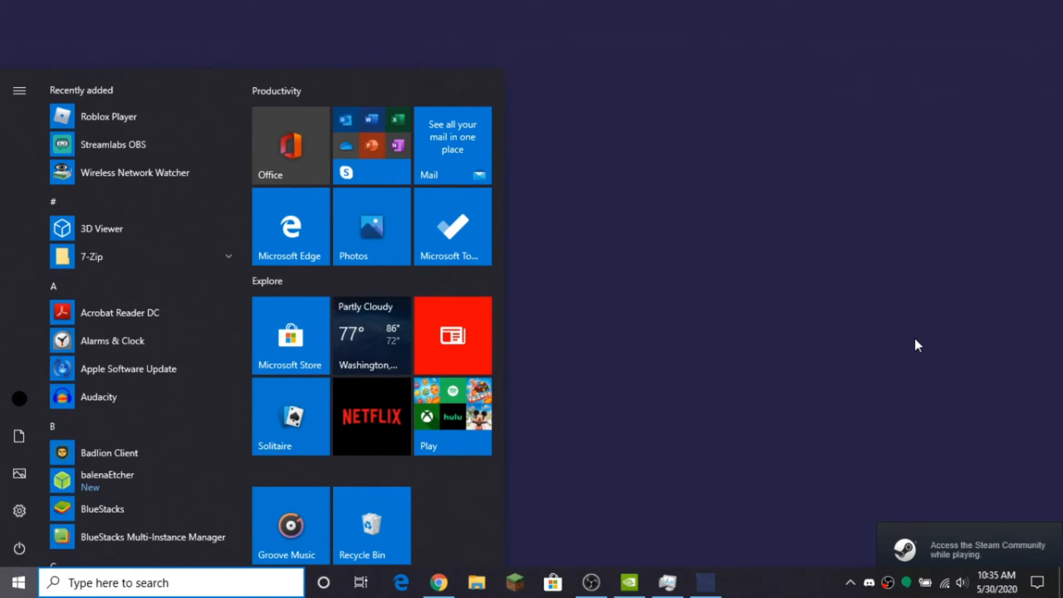
Bring the game to the front and lower a sound volume slider in Options
left_click(962, 583)
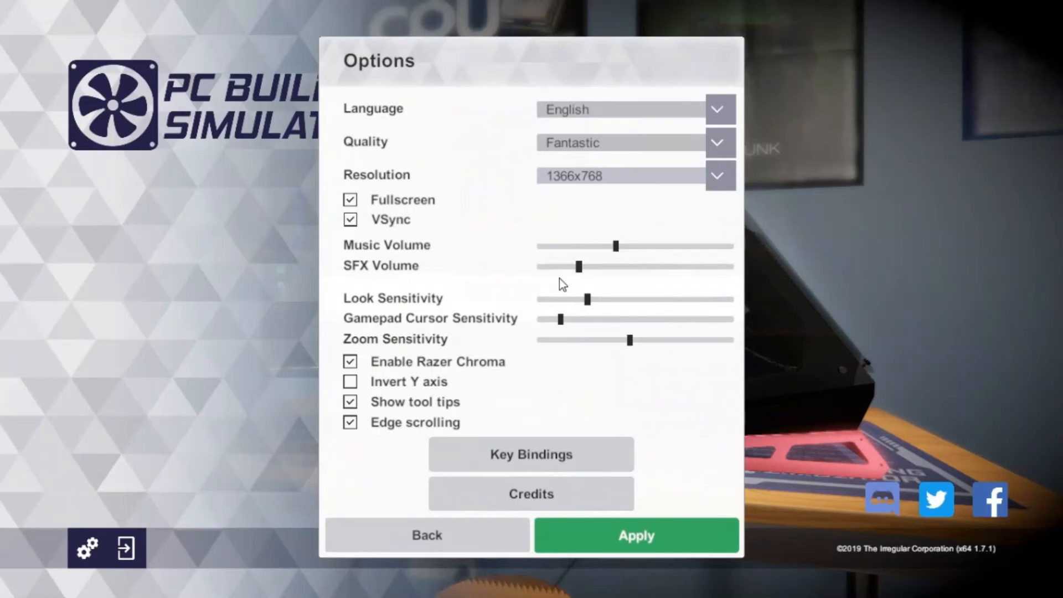
left_click_drag(616, 246, 565, 246)
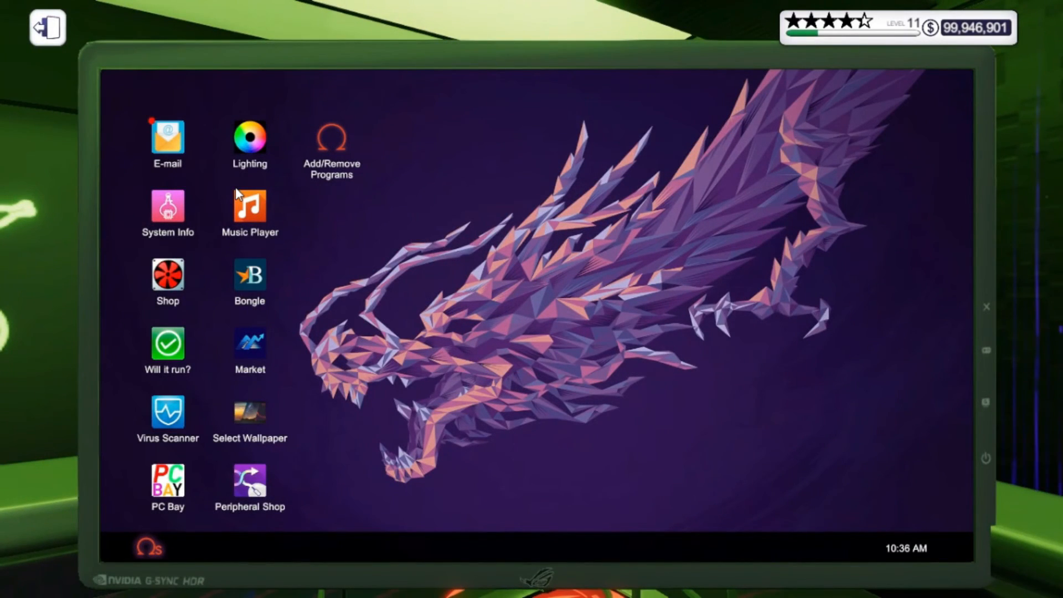
Launch the in-game Music Player and browse the C: drive for songs
double_click(250, 207)
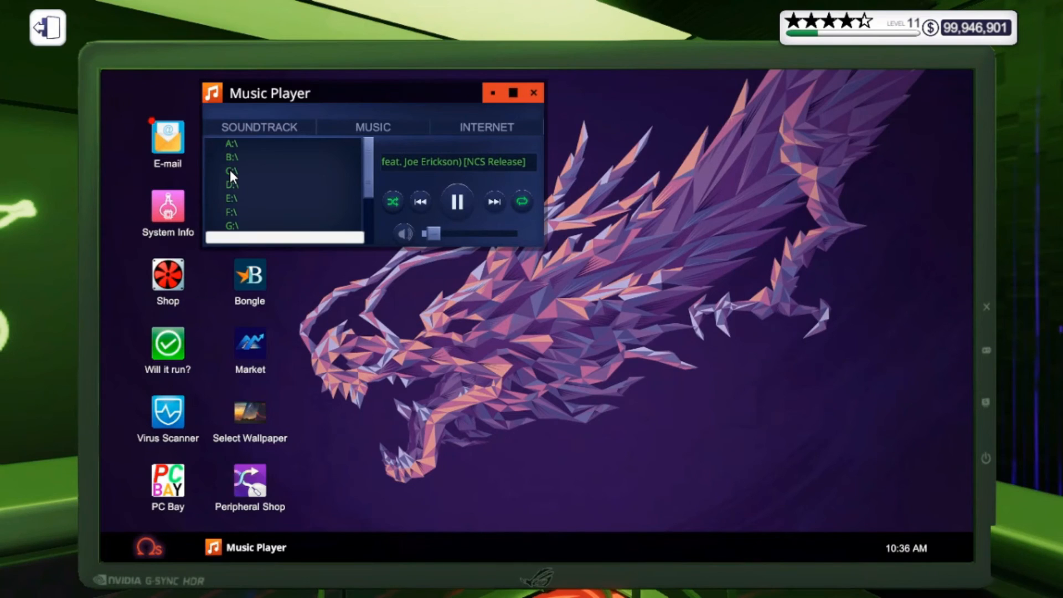
double_click(232, 170)
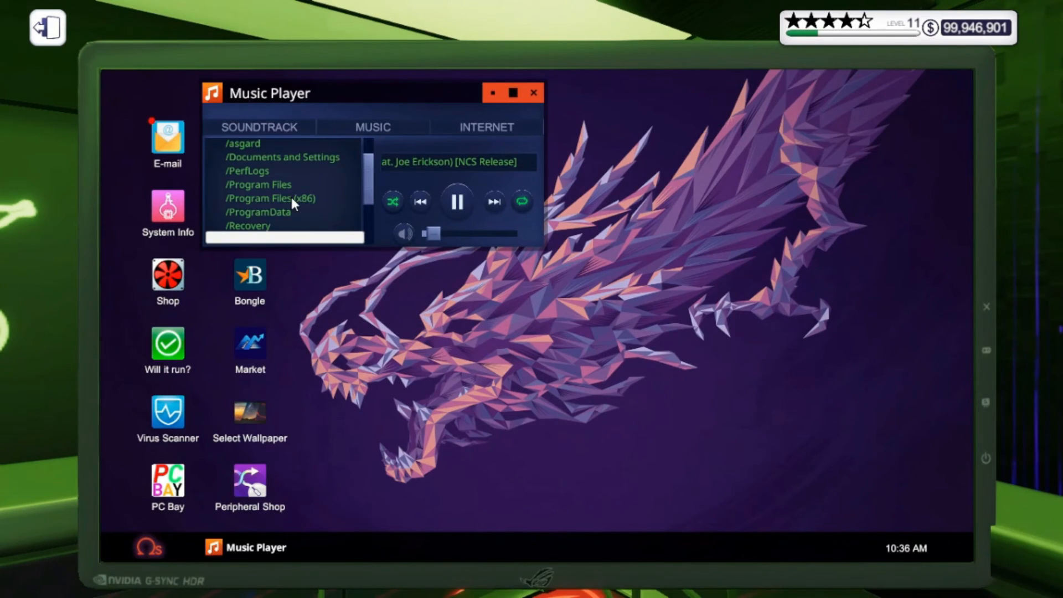